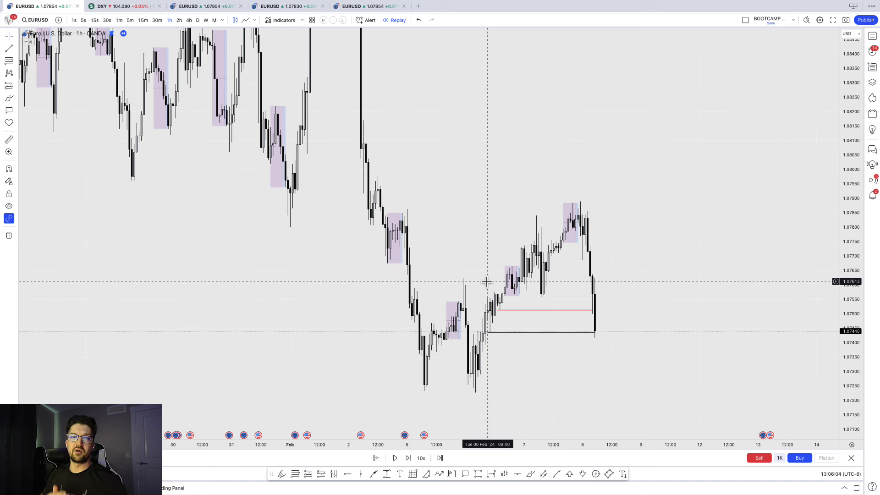
mouse_move(550, 269)
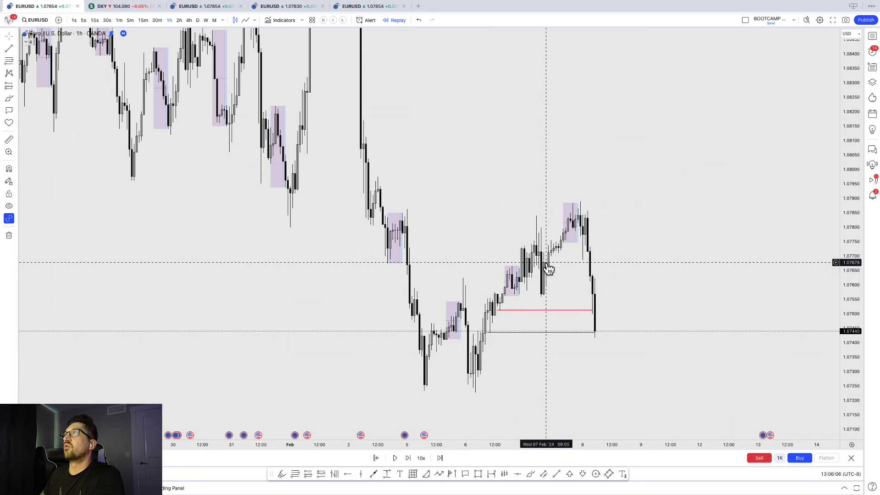
mouse_move(657, 324)
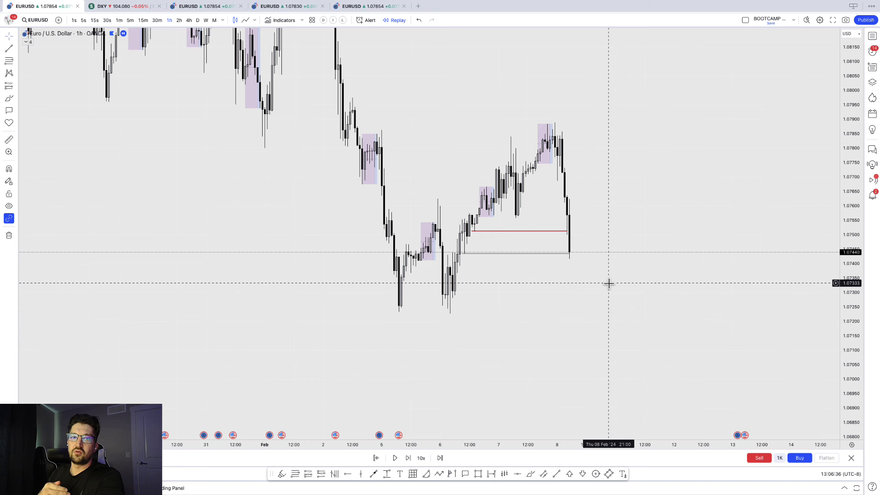
mouse_move(610, 256)
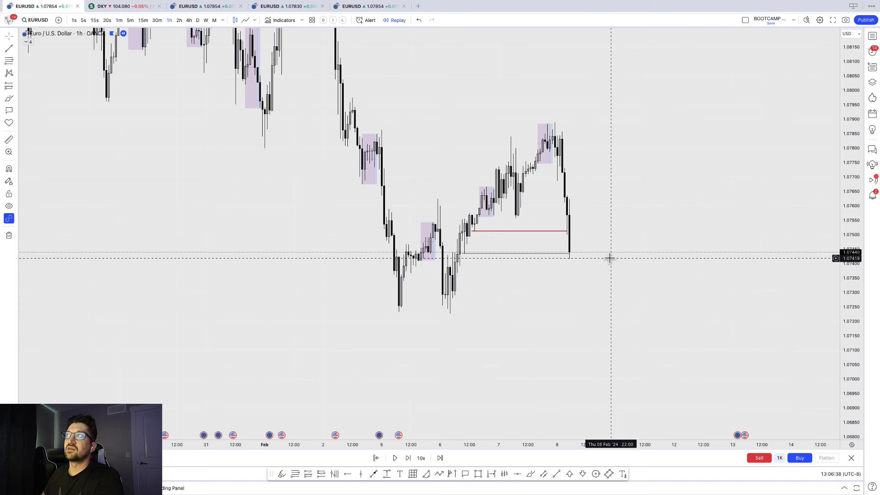
mouse_move(583, 259)
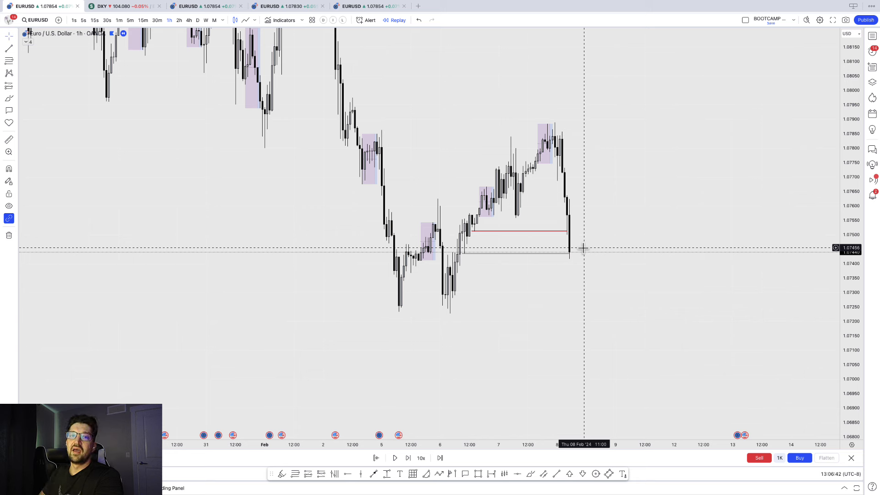
mouse_move(581, 241)
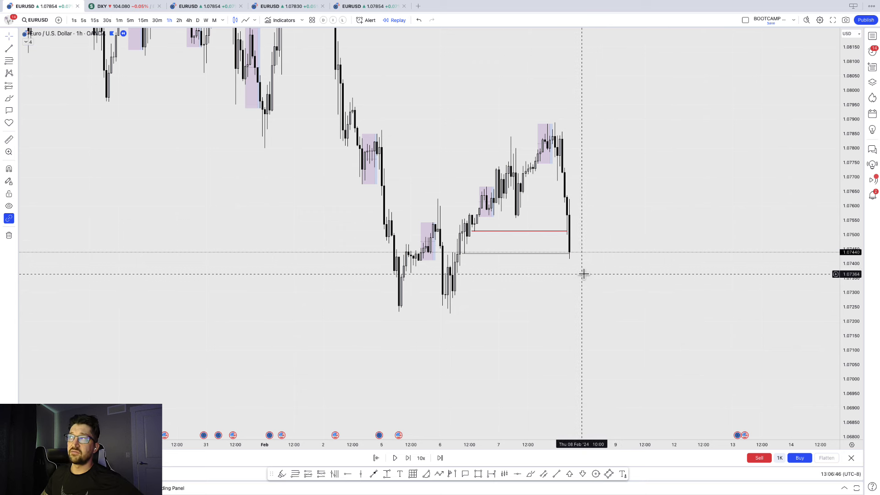
mouse_move(586, 283)
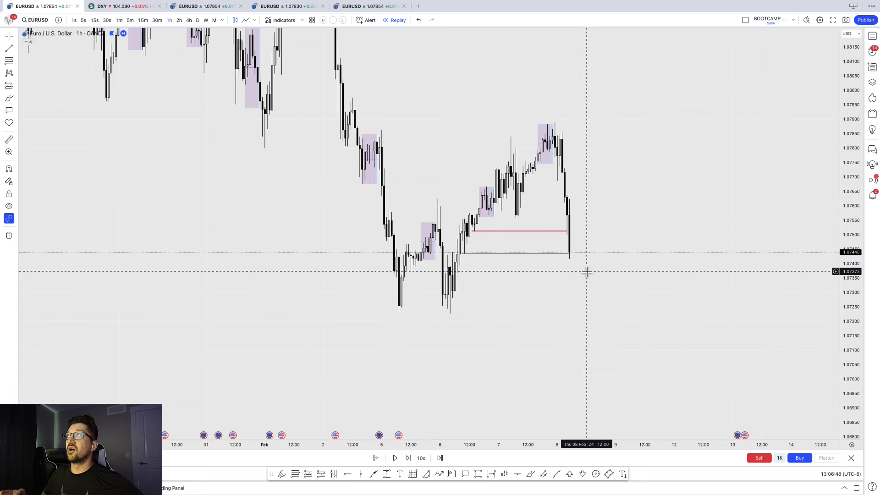
mouse_move(399, 306)
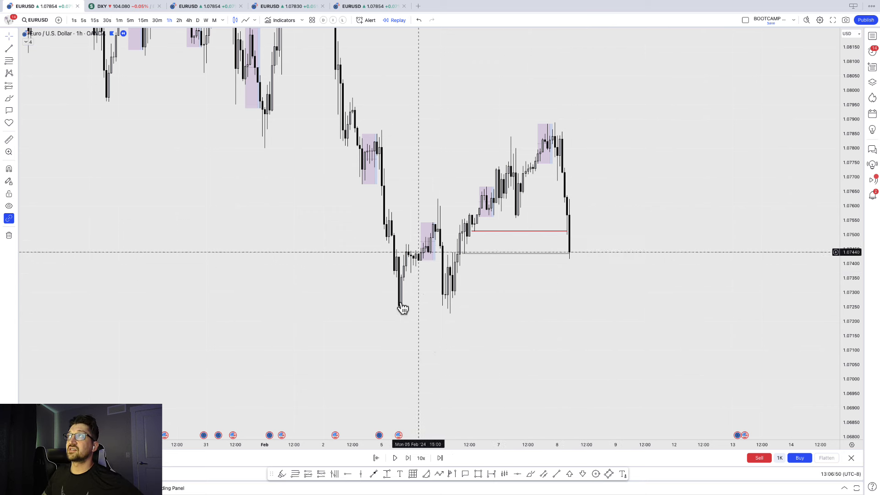
mouse_move(598, 221)
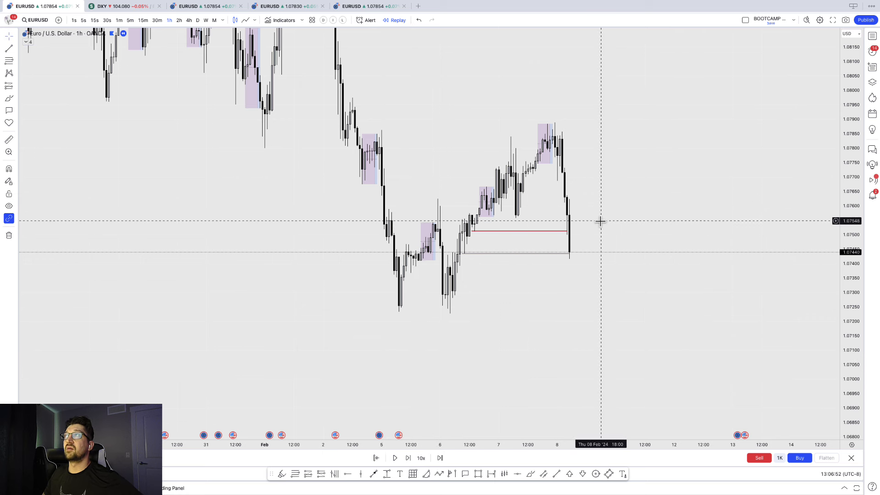
mouse_move(426, 270)
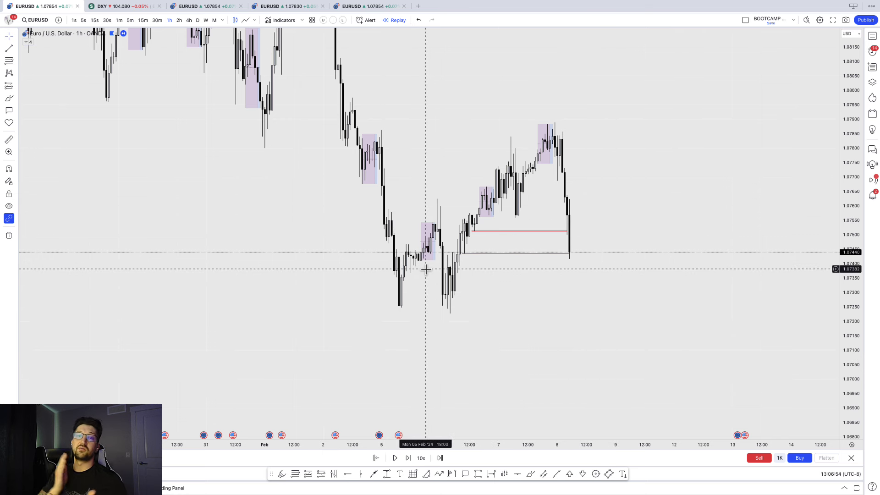
mouse_move(522, 264)
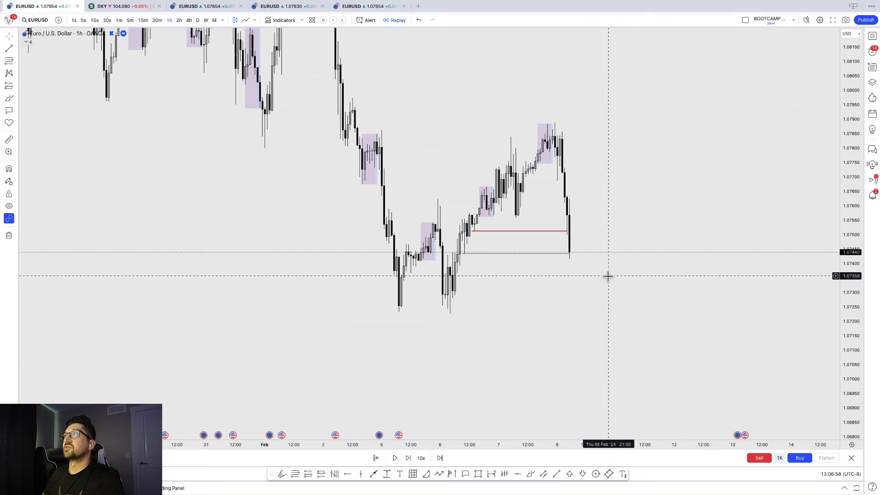
mouse_move(538, 204)
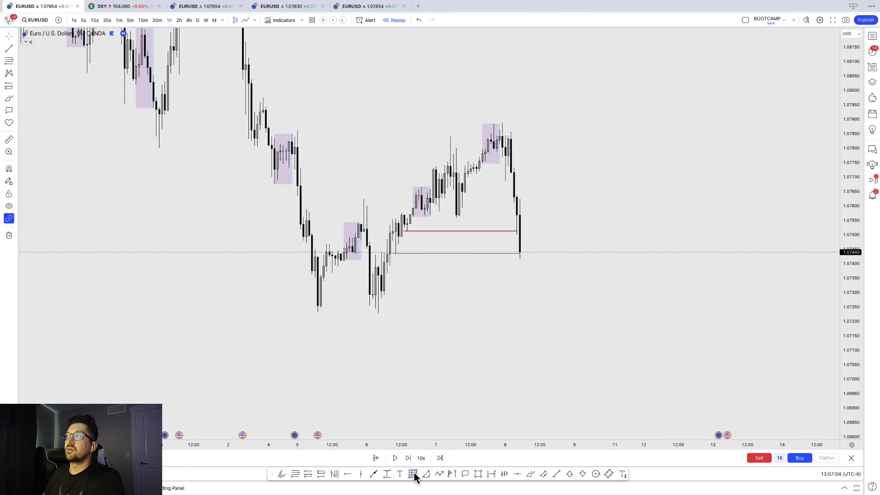
Brush temporary marks boxing the red-to-grey area and a line beneath the two swing lows.
drag(379, 313, 426, 223)
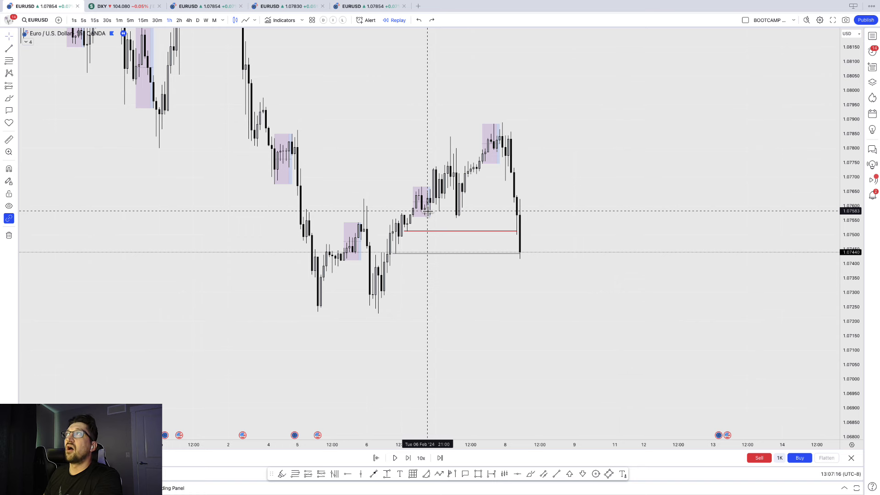
mouse_move(539, 261)
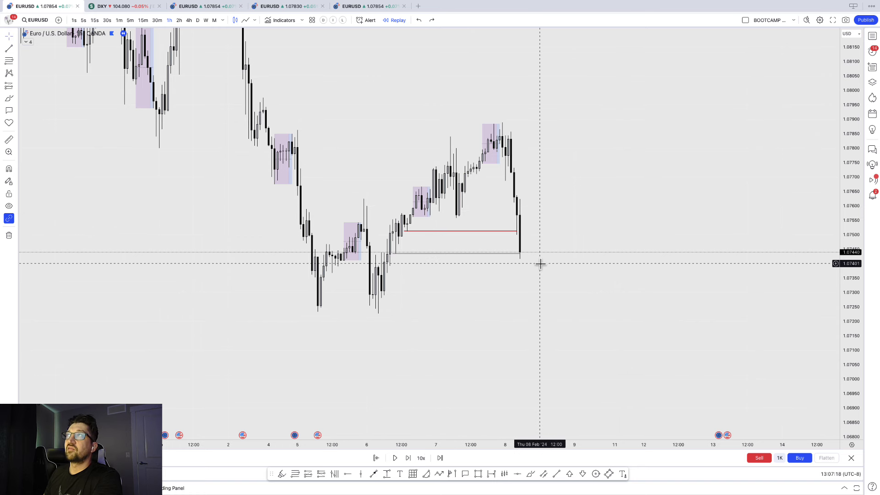
mouse_move(444, 260)
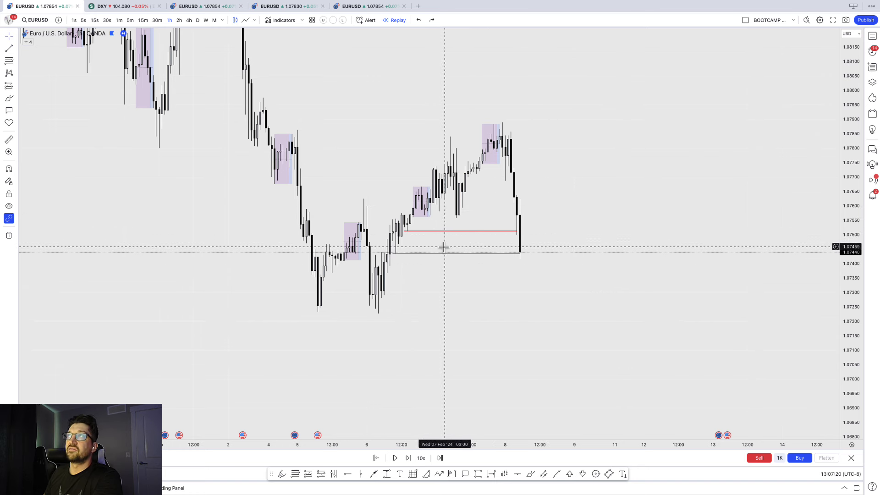
mouse_move(410, 249)
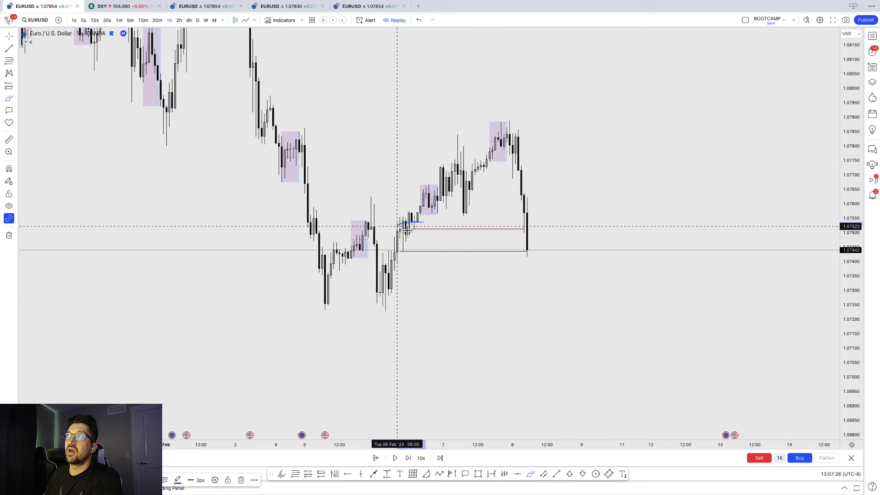
drag(401, 219, 449, 233)
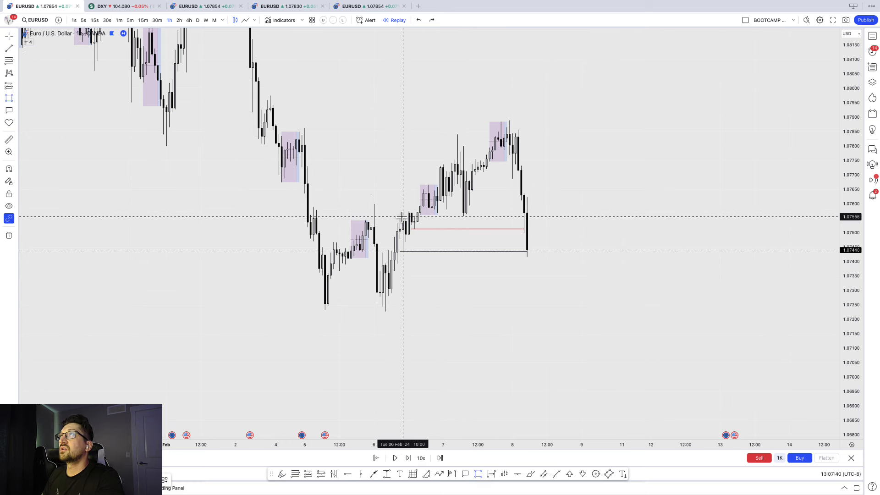
drag(403, 215, 452, 248)
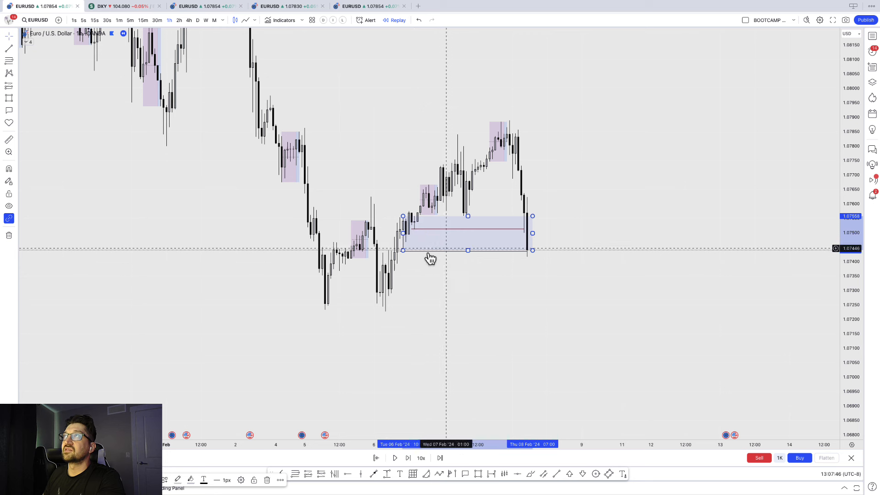
mouse_move(368, 193)
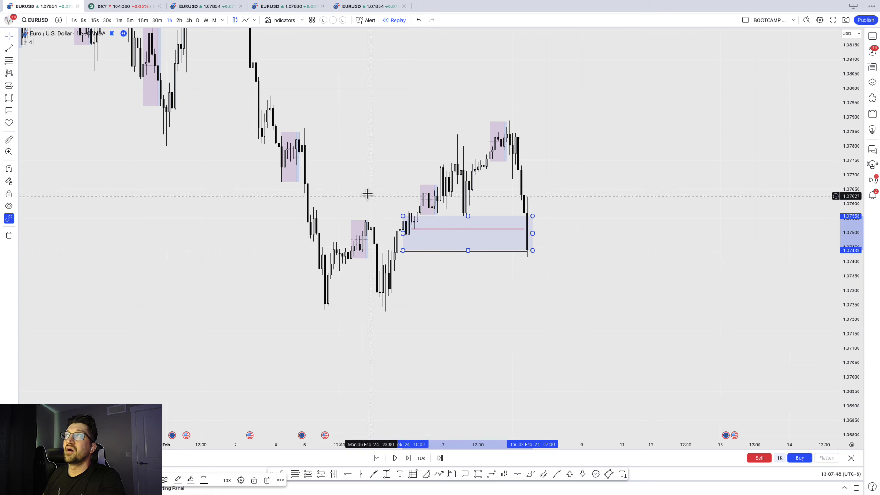
mouse_move(427, 206)
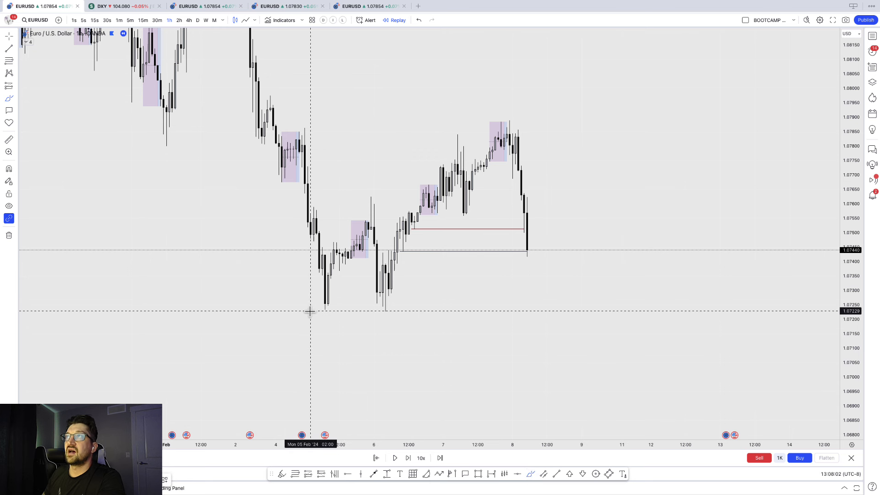
drag(312, 310, 486, 307)
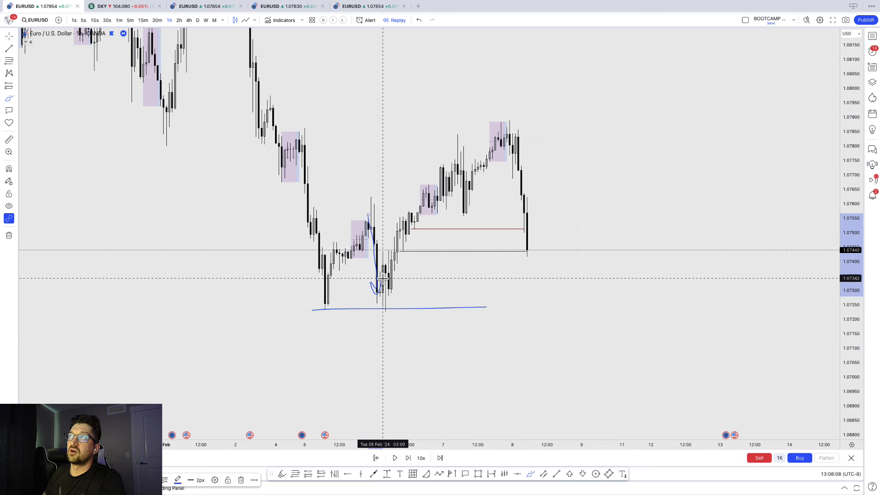
mouse_move(357, 196)
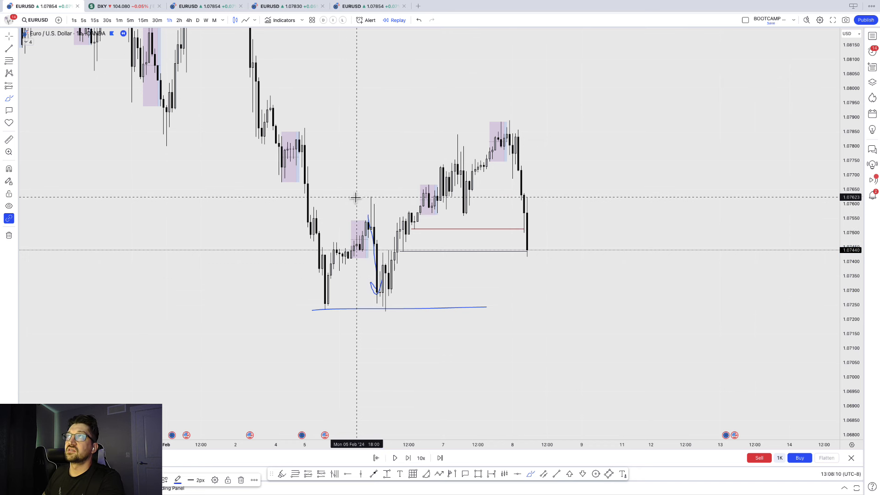
Sketch strokes at the wick high, down from the top peak, and near the Feb 6 lows.
drag(358, 197, 414, 198)
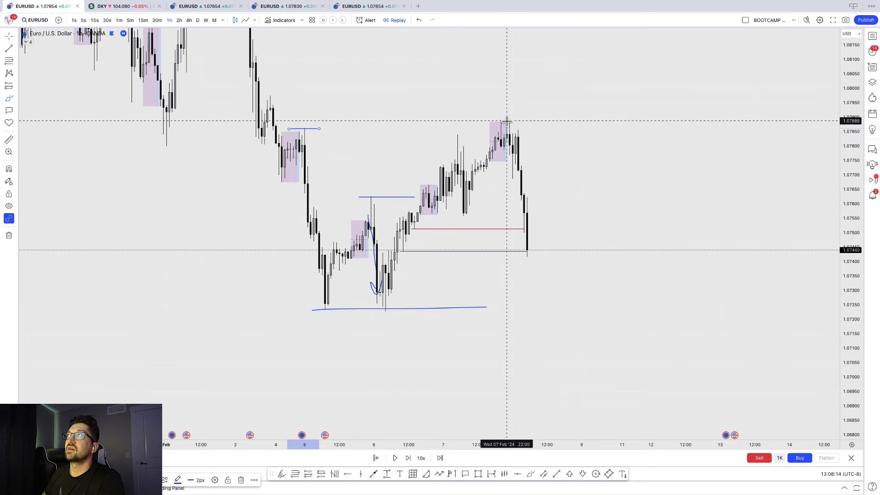
drag(510, 122, 544, 154)
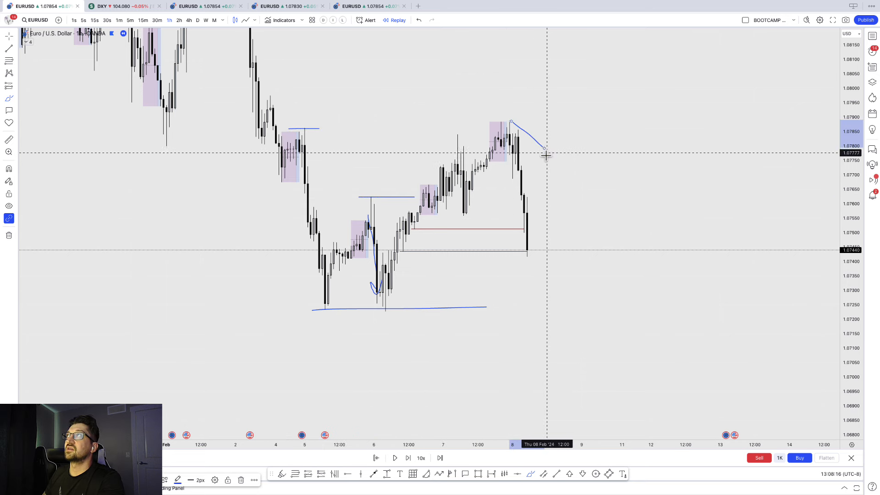
drag(511, 123, 536, 286)
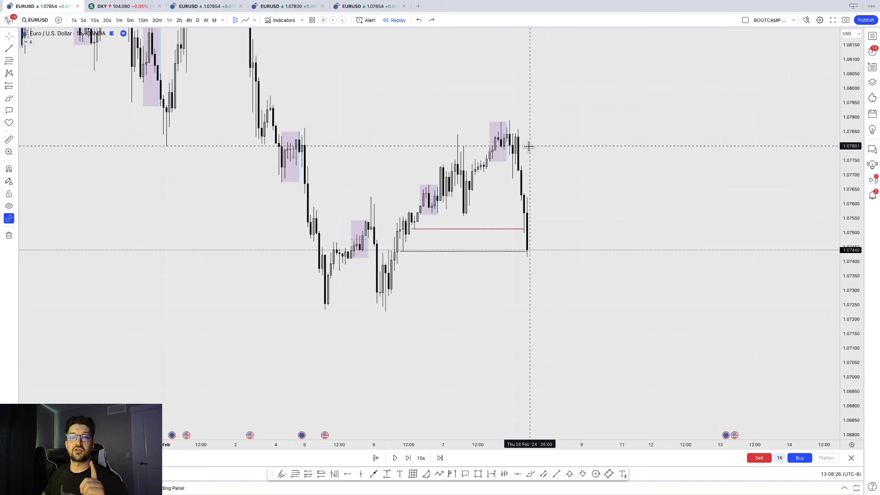
mouse_move(465, 280)
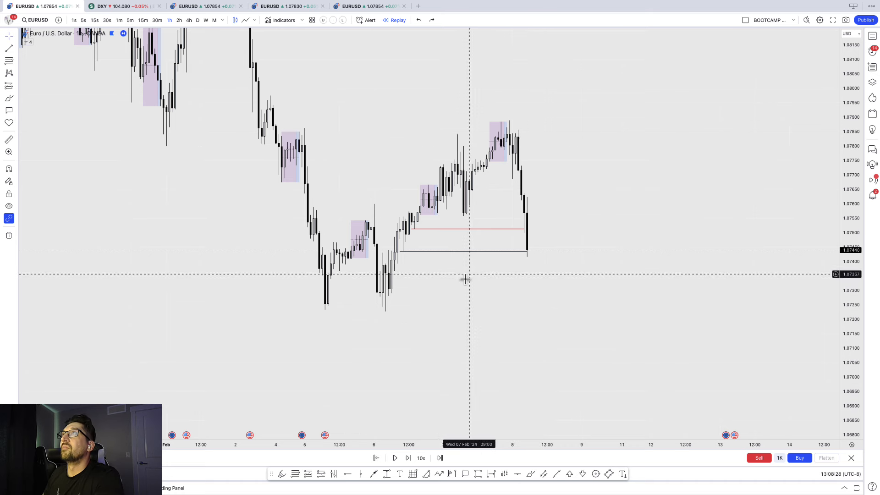
mouse_move(542, 479)
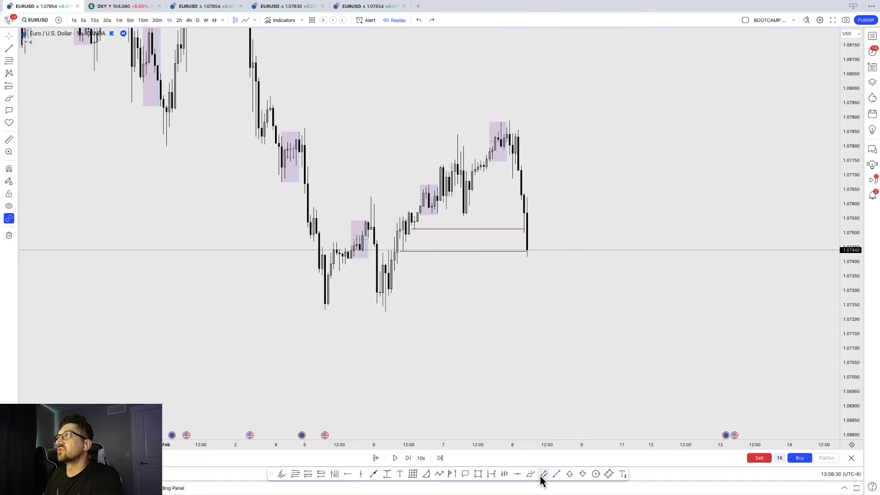
mouse_move(409, 239)
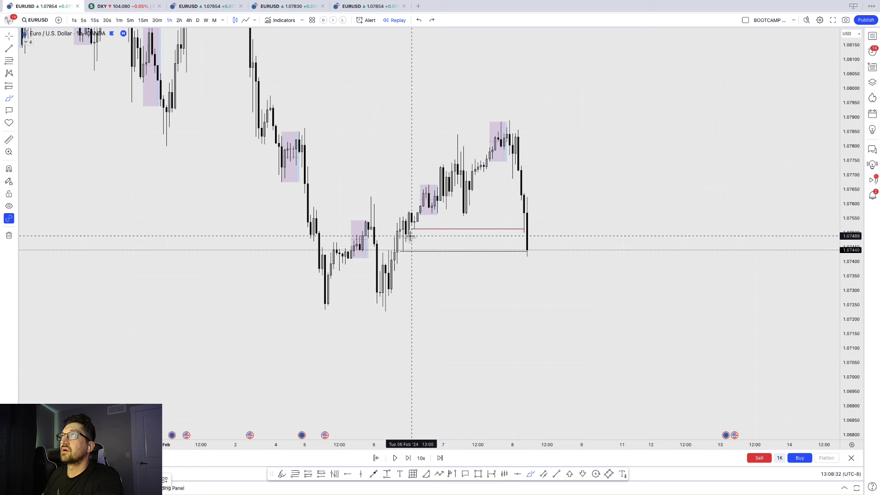
drag(398, 257, 437, 257)
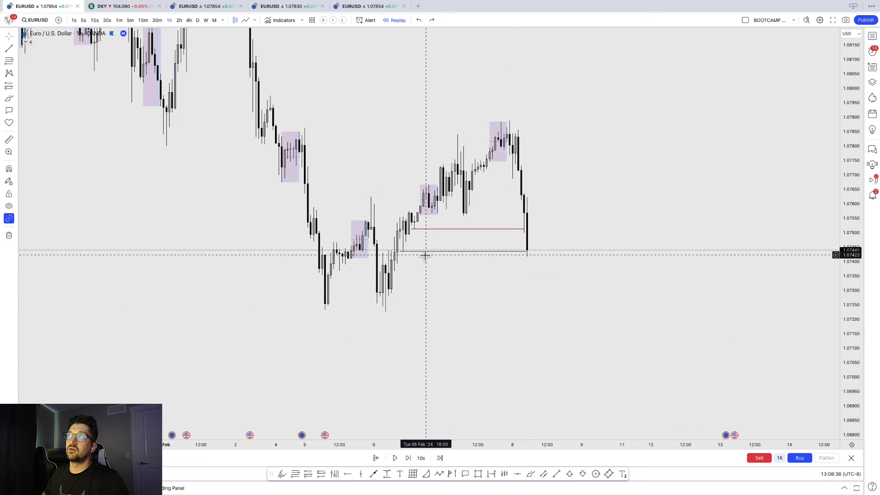
mouse_move(528, 483)
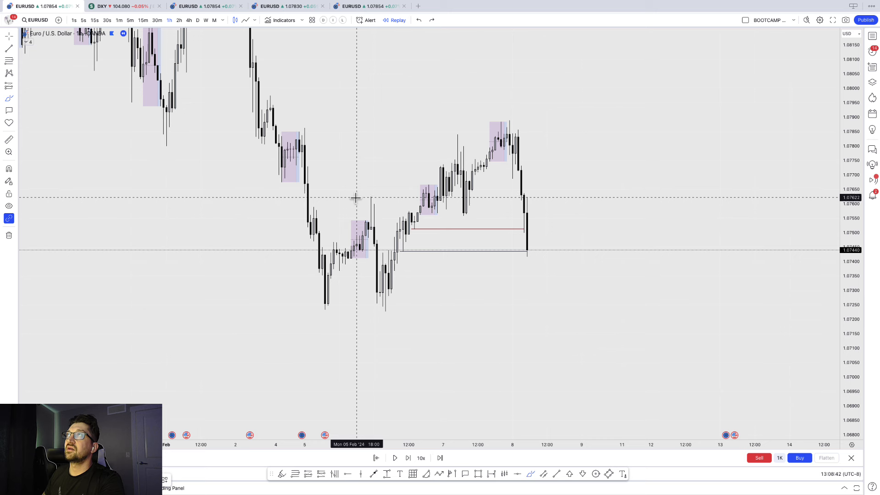
drag(358, 197, 422, 200)
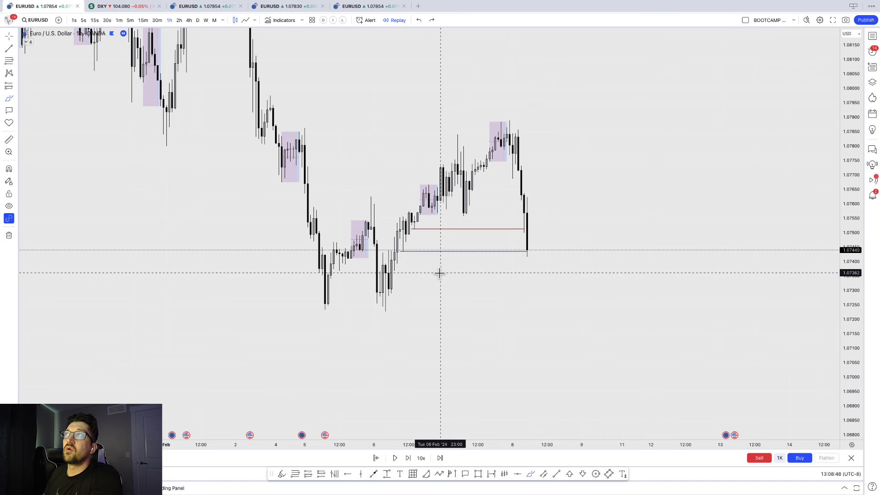
mouse_move(394, 296)
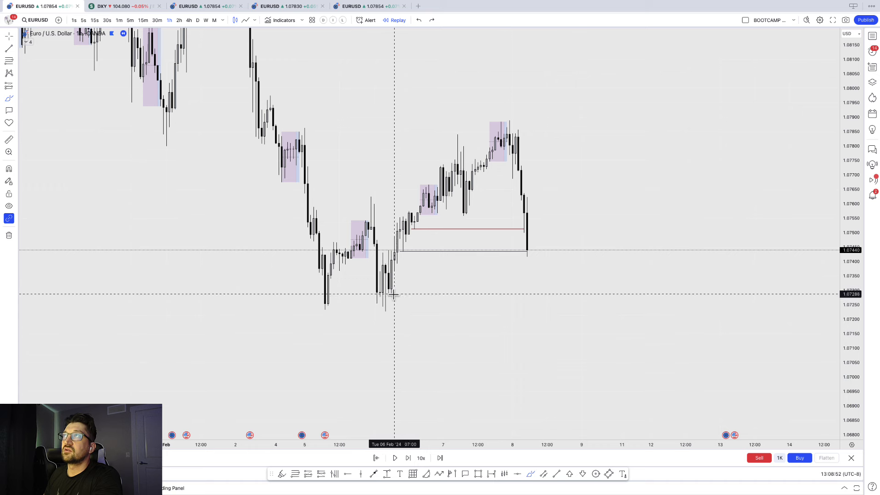
mouse_move(376, 308)
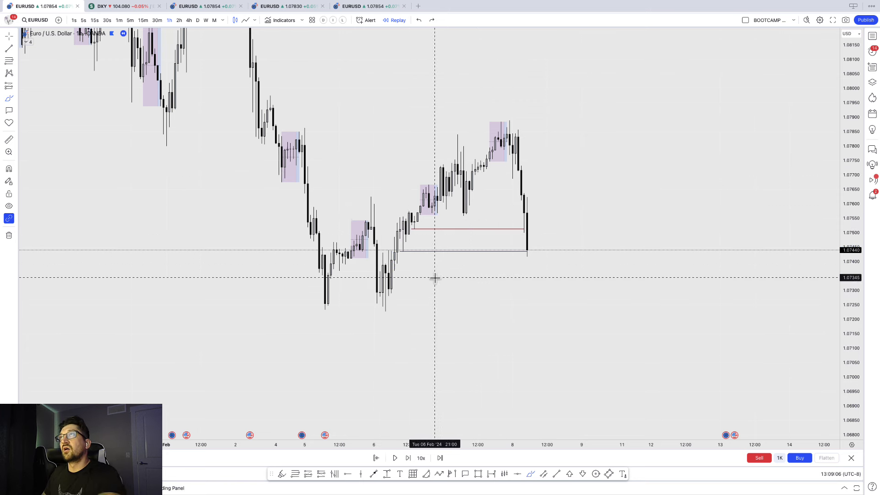
drag(371, 254, 449, 294)
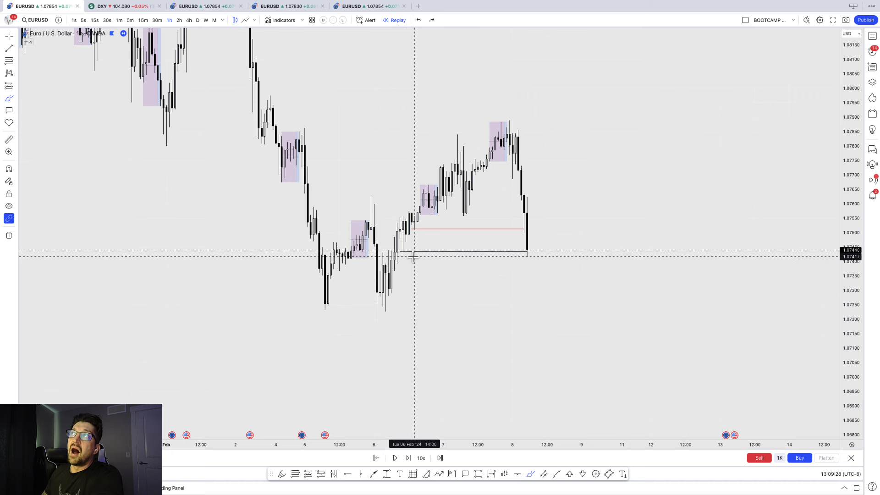
mouse_move(385, 200)
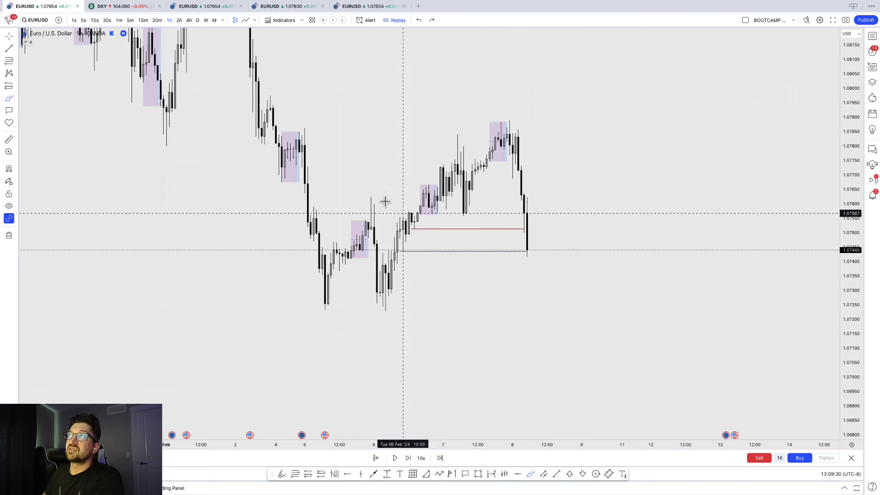
mouse_move(440, 255)
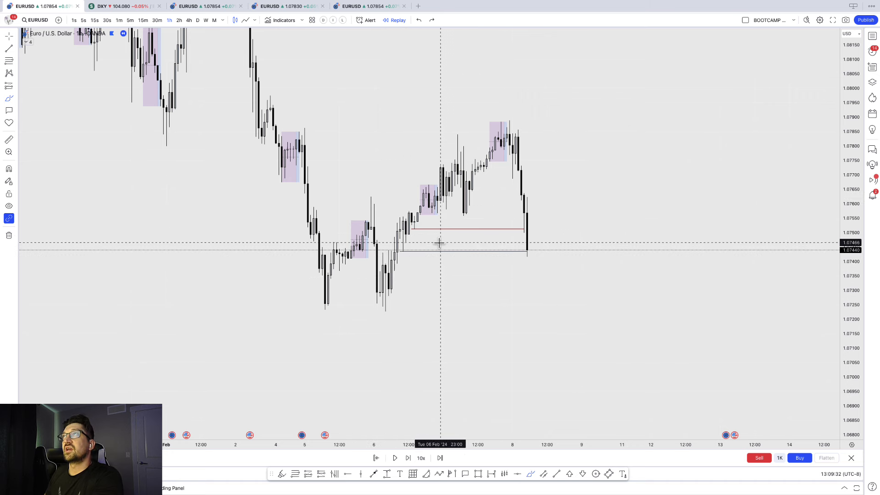
mouse_move(400, 221)
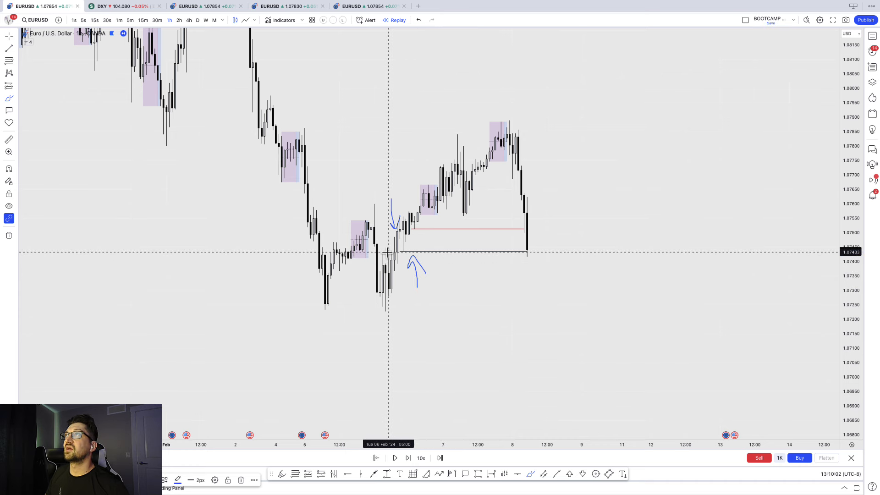
Brush temporary strokes near the Feb 6 lows, below the Feb 8 high, and along the Feb 5–6 swing.
drag(390, 258, 507, 258)
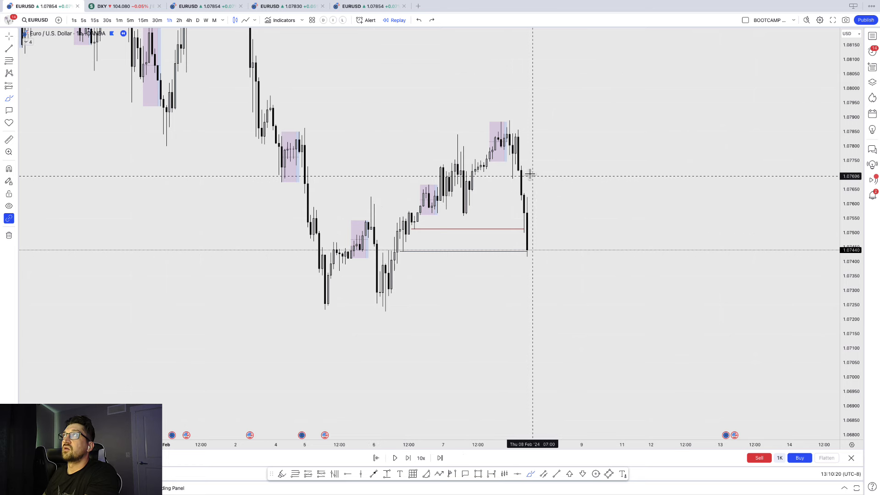
drag(517, 166, 638, 166)
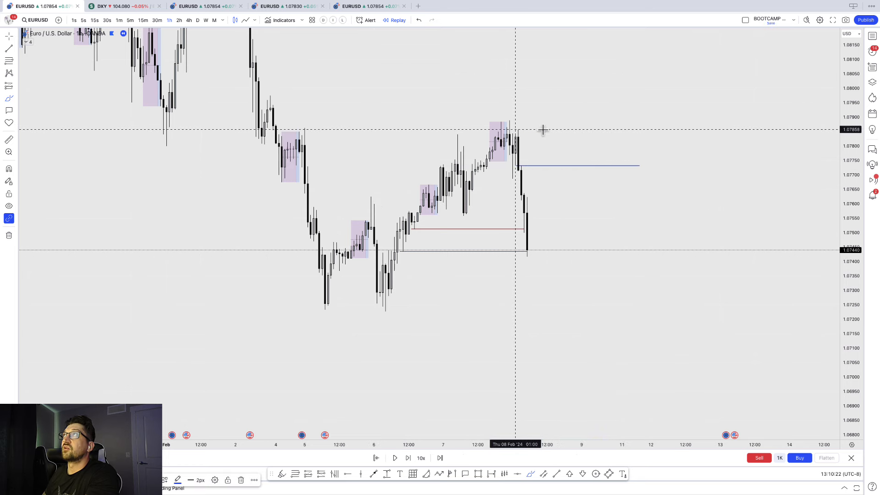
drag(513, 129, 690, 130)
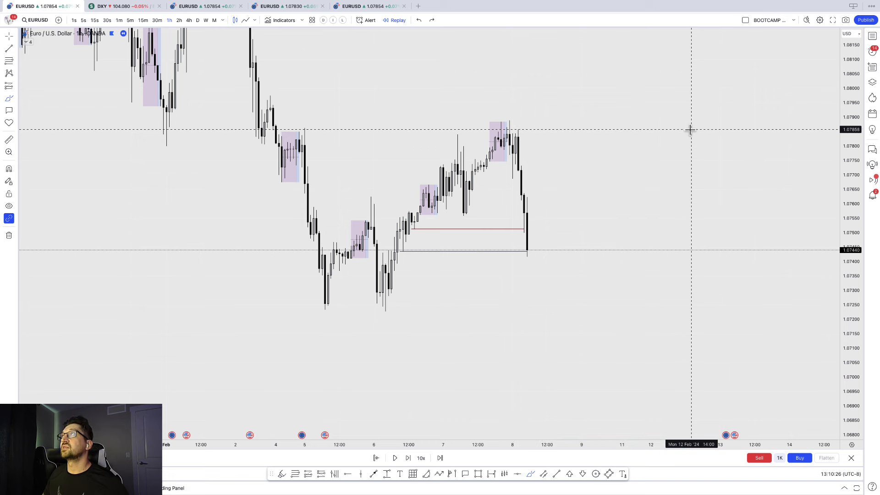
drag(527, 258, 570, 152)
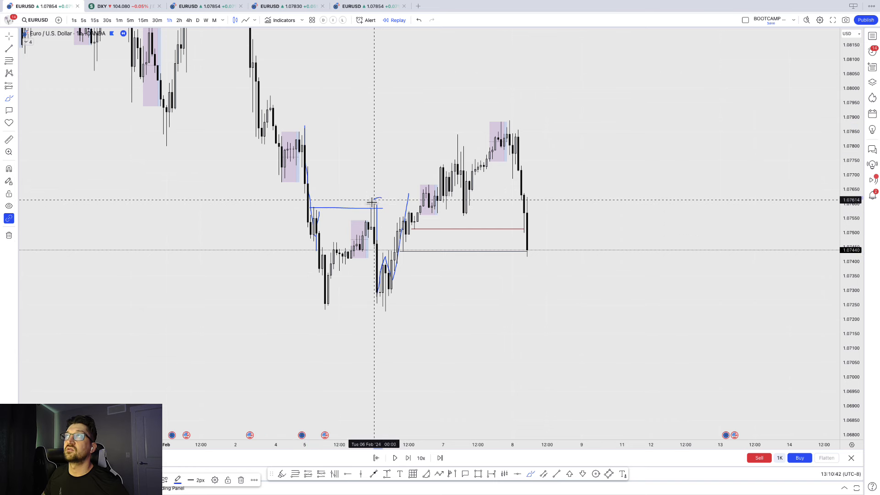
drag(367, 193, 385, 213)
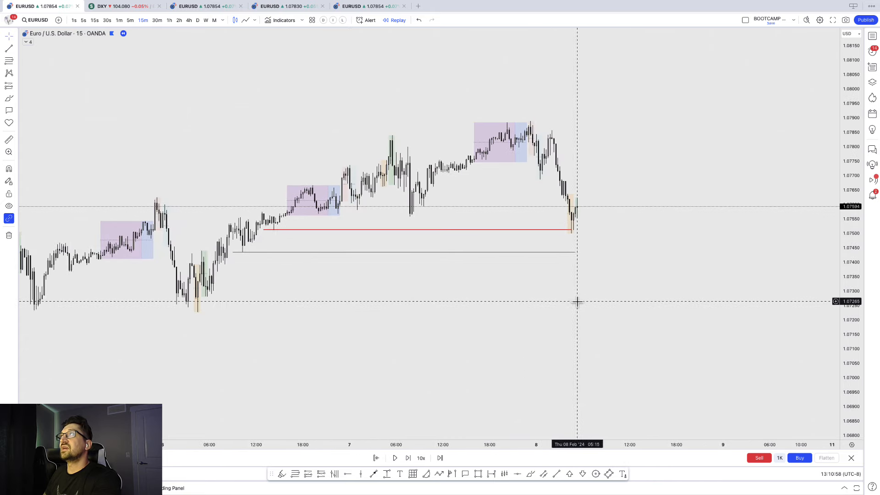
mouse_move(560, 334)
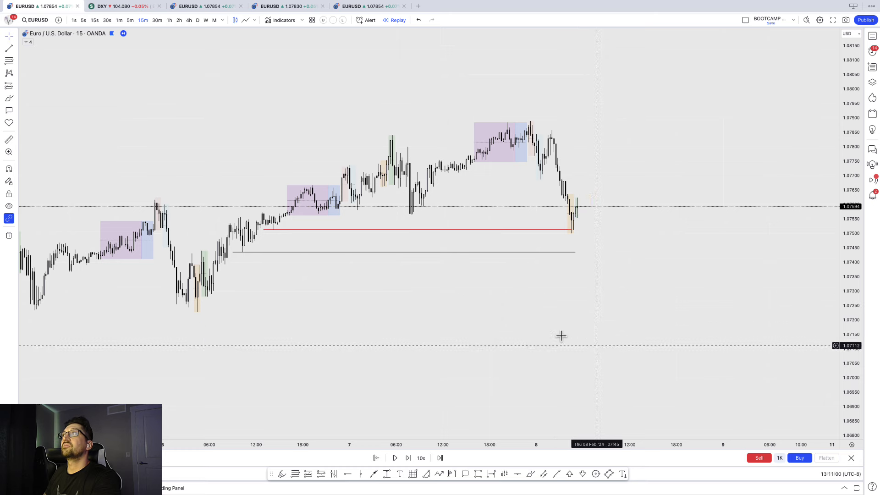
mouse_move(148, 30)
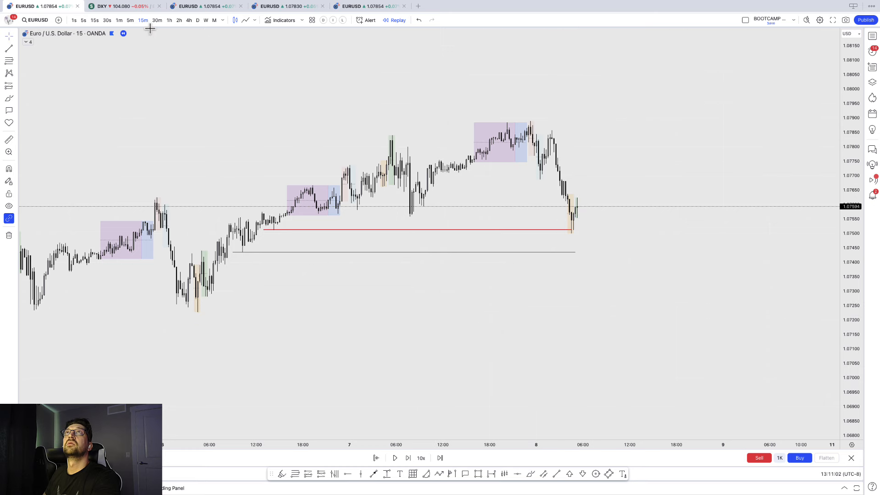
Switch the EURUSD replay to the 5-minute timeframe and step it forward.
click(131, 20)
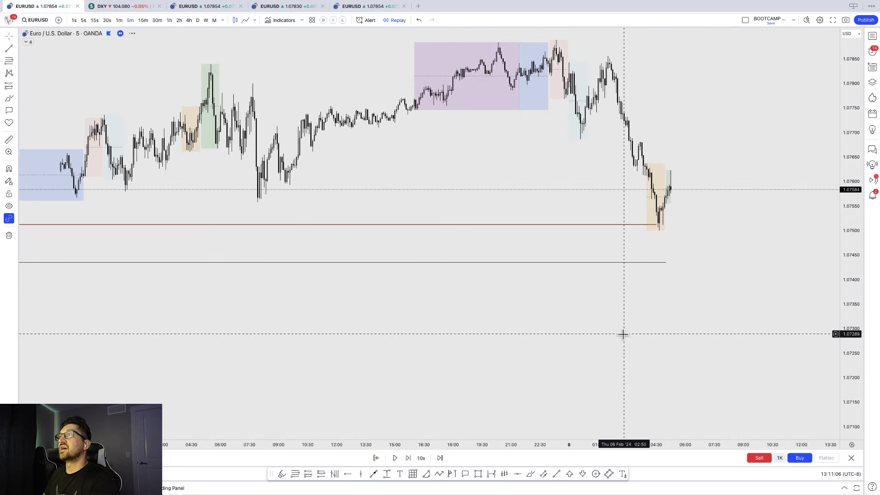
click(409, 458)
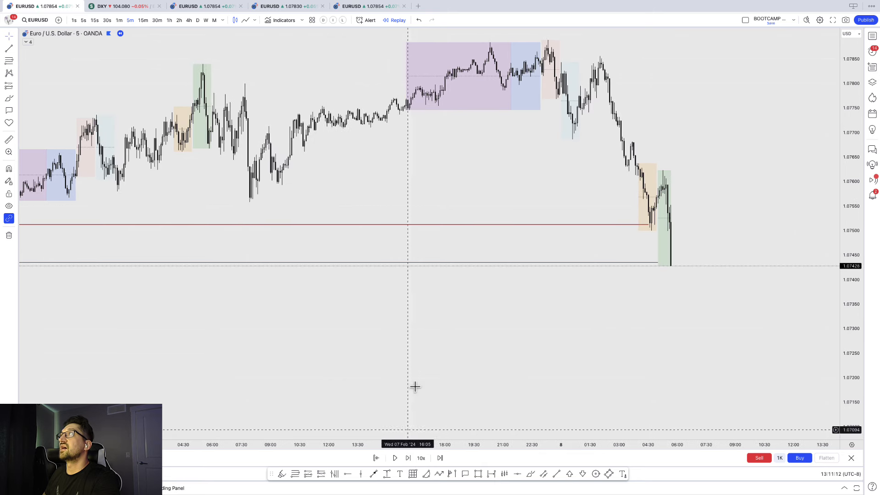
mouse_move(550, 402)
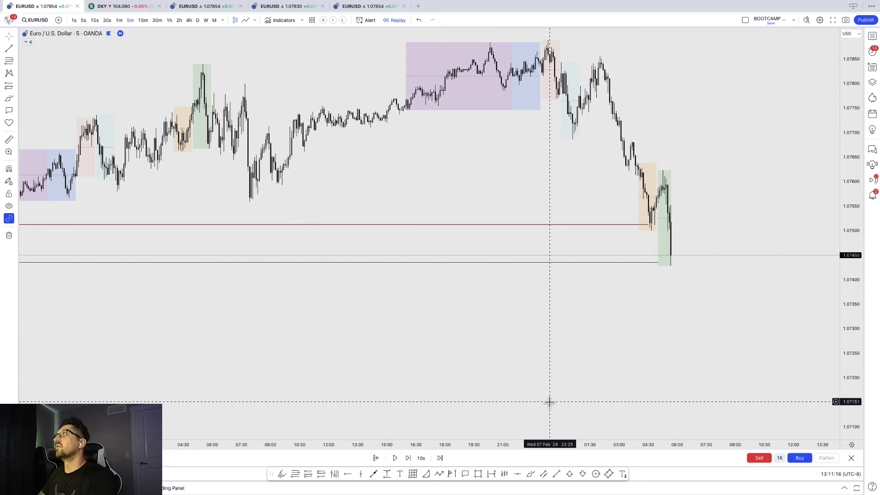
mouse_move(681, 331)
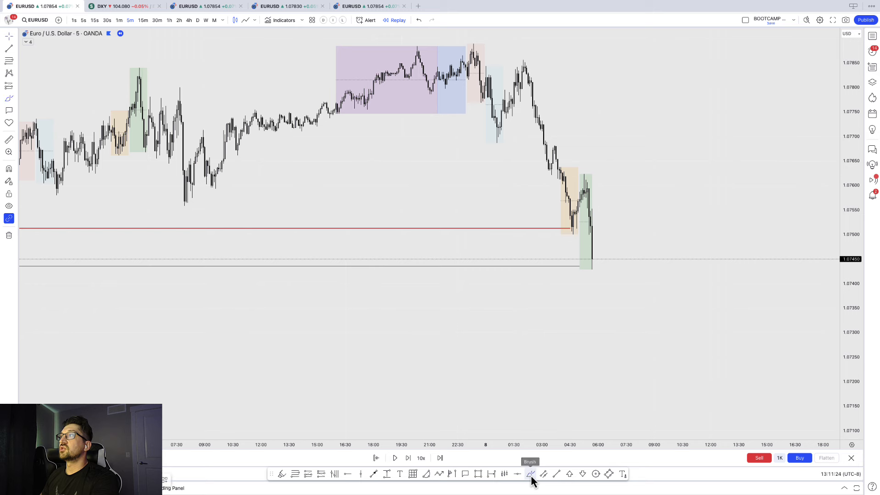
click(529, 475)
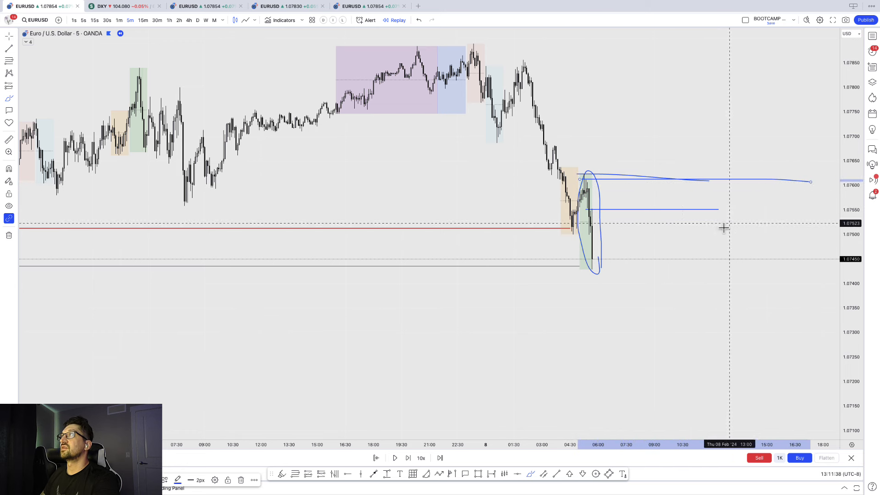
mouse_move(630, 210)
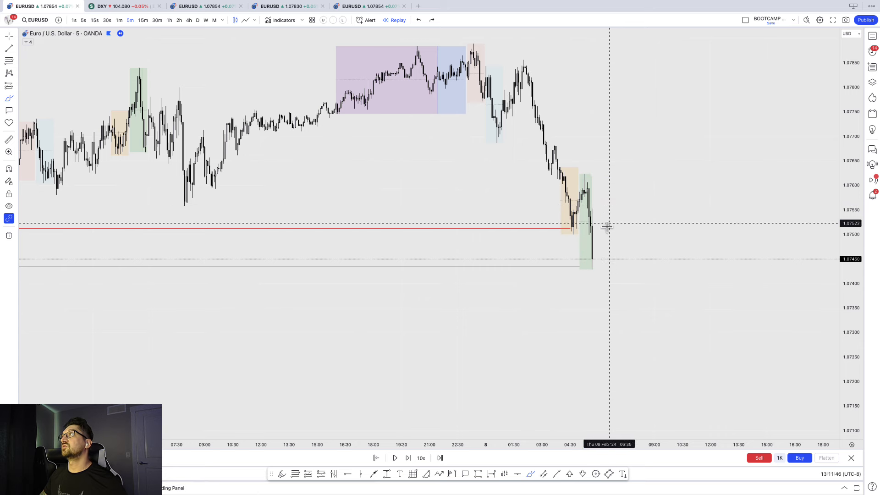
drag(583, 157, 605, 258)
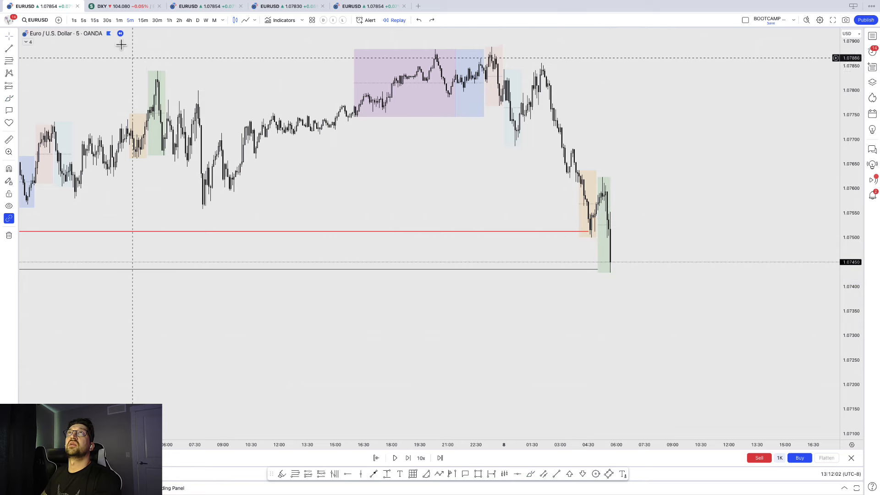
Switch to the 1-minute timeframe and step the replay forward four candles.
click(119, 21)
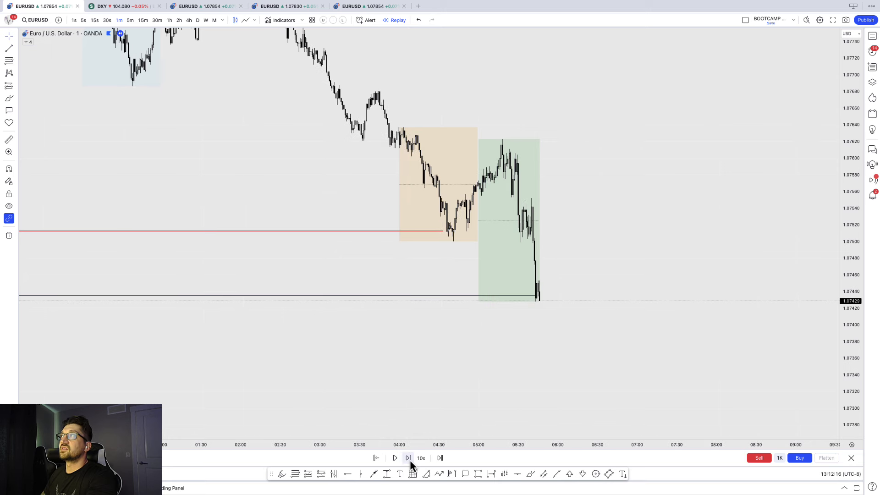
click(408, 458)
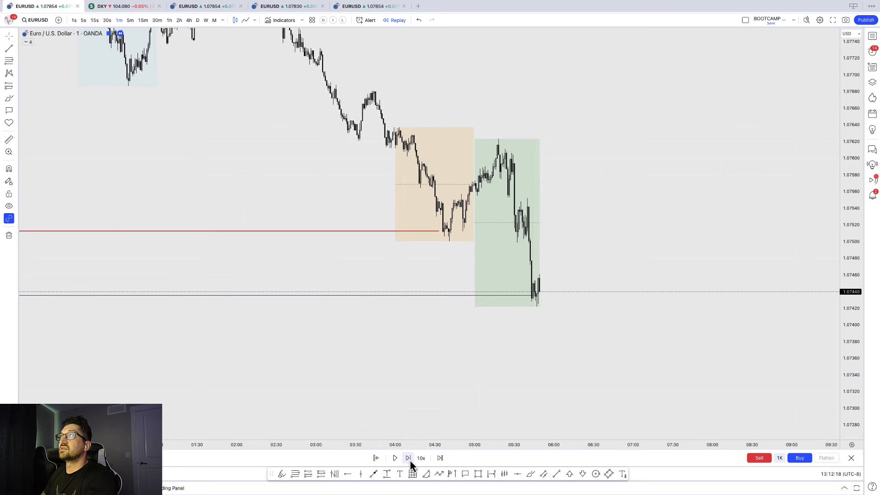
click(408, 458)
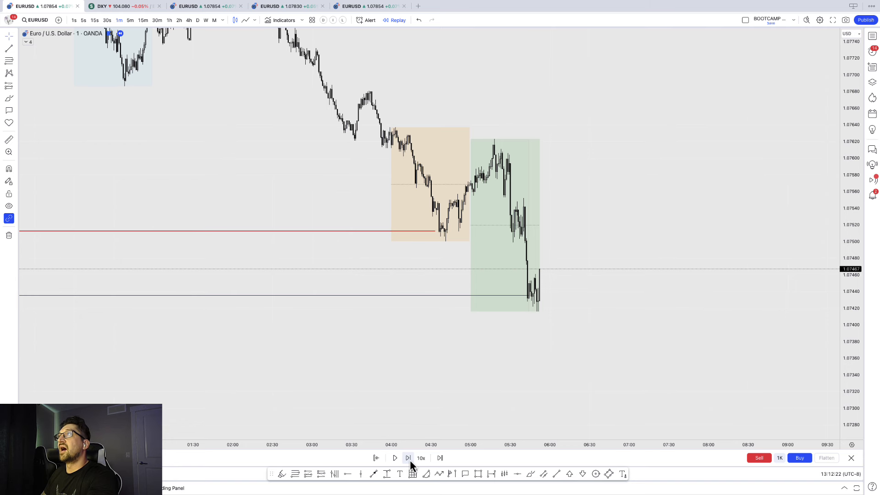
click(405, 458)
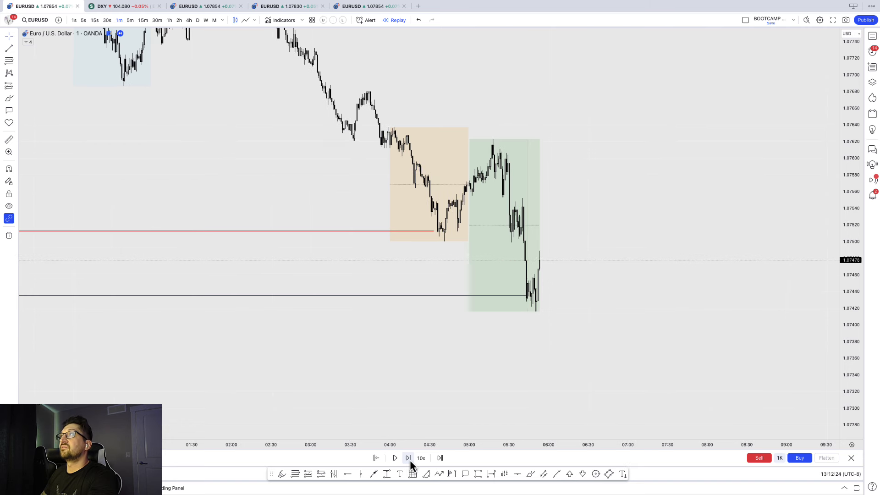
click(408, 458)
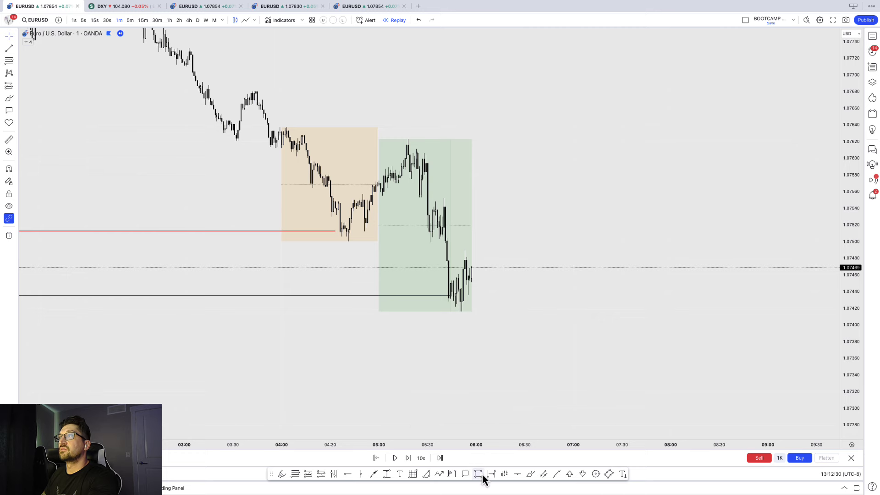
Draw a small blue box around 1.0744–1.0742 just above the recent lows, extending right.
drag(382, 298, 492, 333)
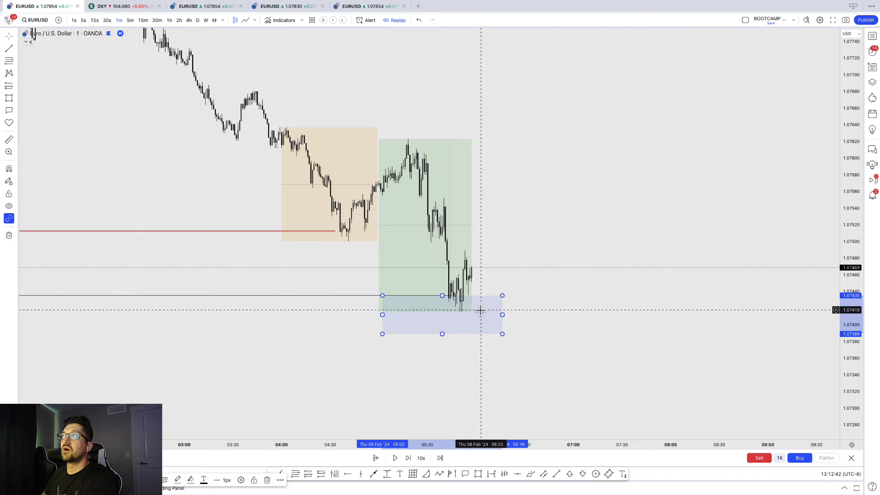
drag(502, 315, 457, 316)
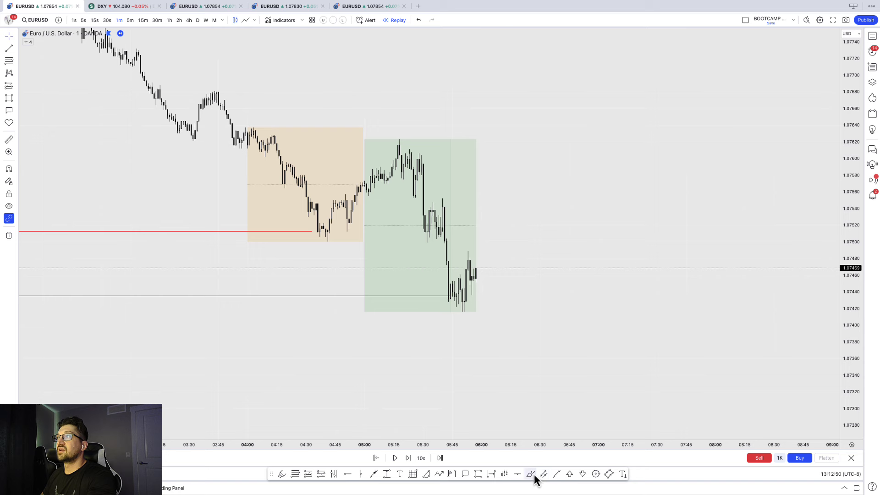
mouse_move(507, 337)
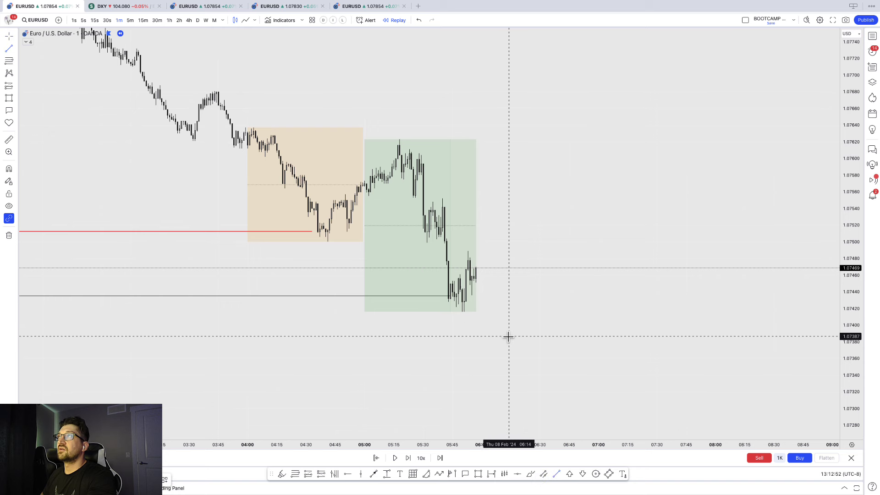
mouse_move(462, 289)
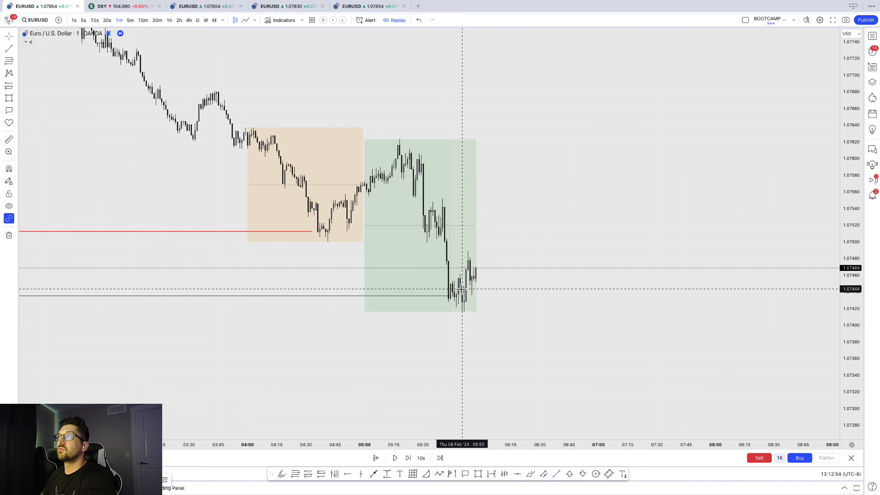
drag(462, 289, 512, 289)
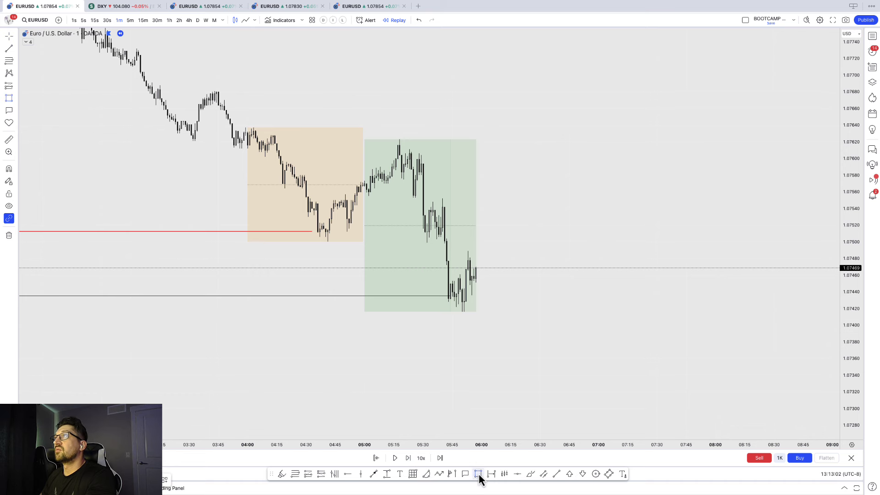
drag(467, 305, 498, 306)
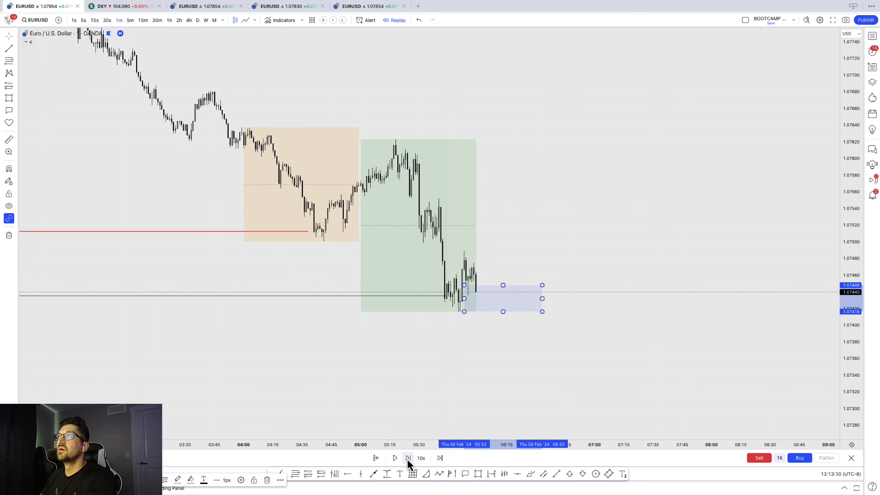
Advance the replay three candles and move the blue zone up to about 1.0746–1.0743, extended right.
click(407, 458)
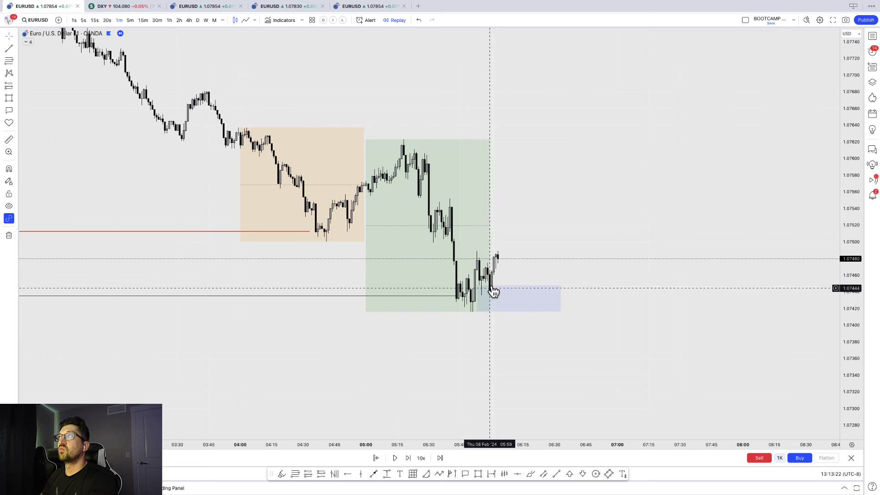
mouse_move(501, 285)
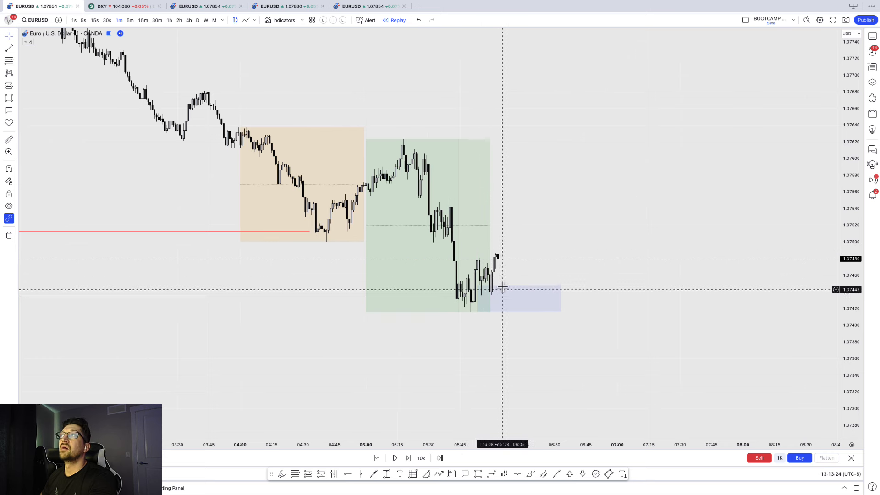
mouse_move(520, 267)
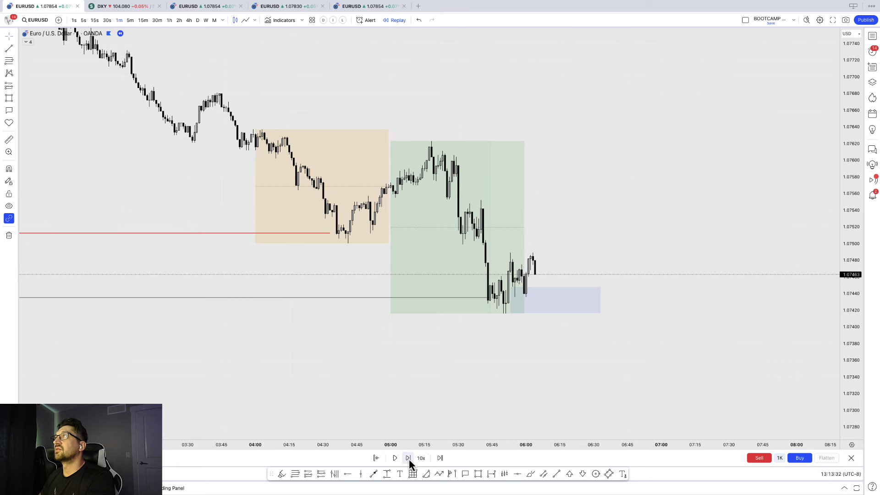
click(407, 457)
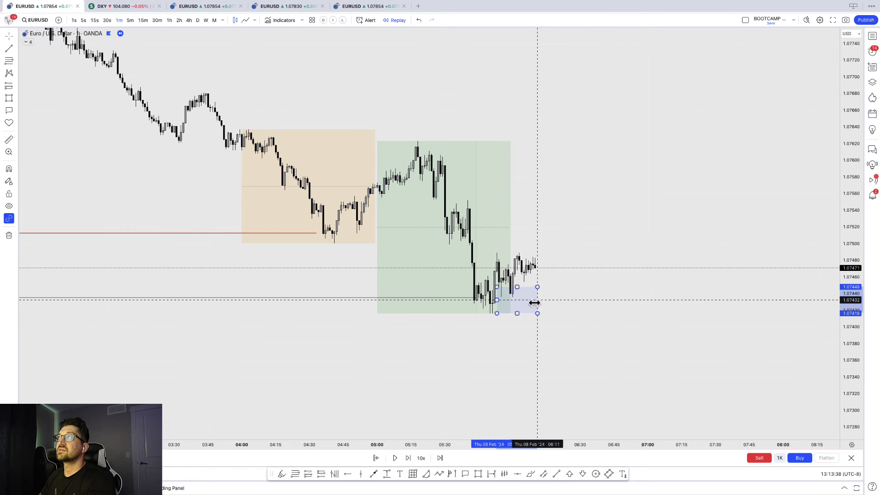
drag(537, 300, 514, 300)
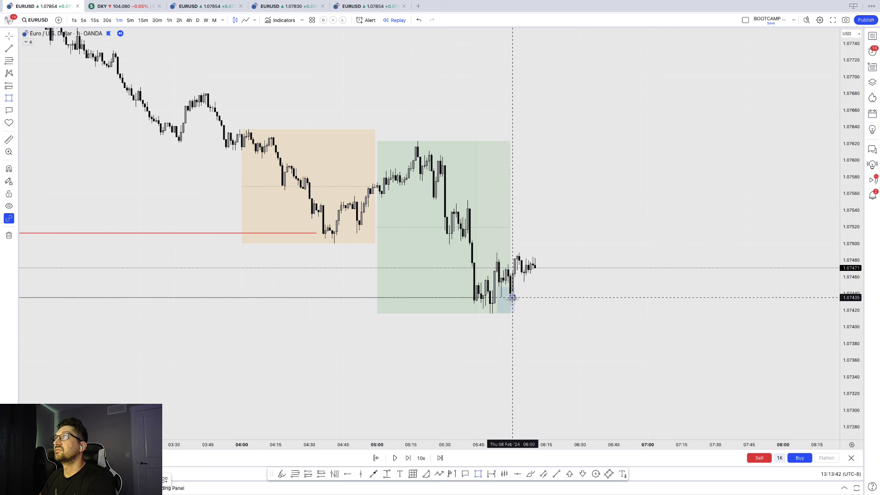
drag(513, 275, 597, 298)
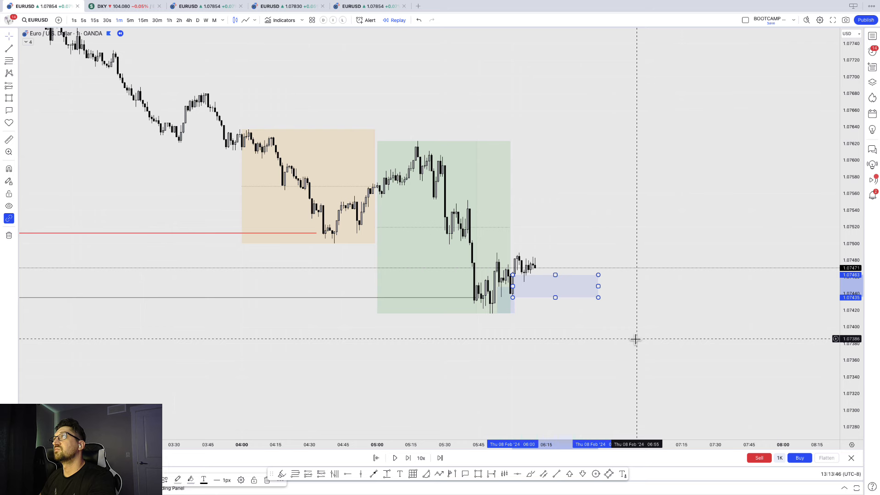
mouse_move(538, 255)
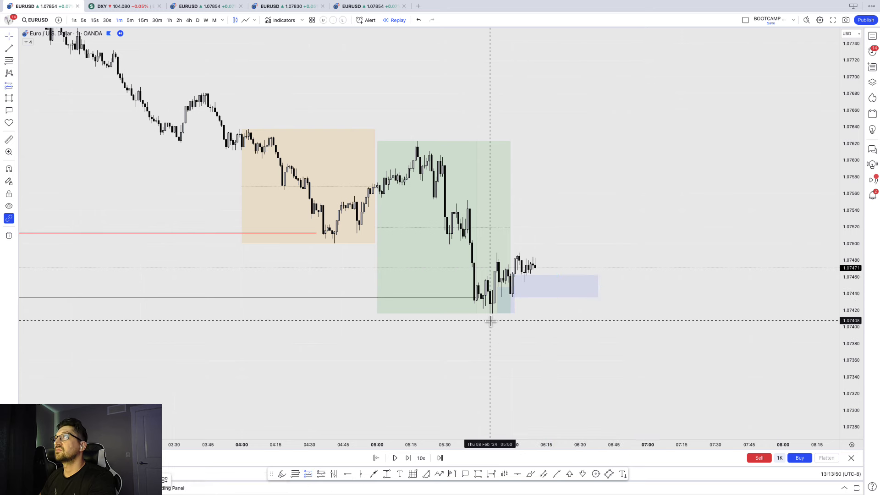
mouse_move(521, 302)
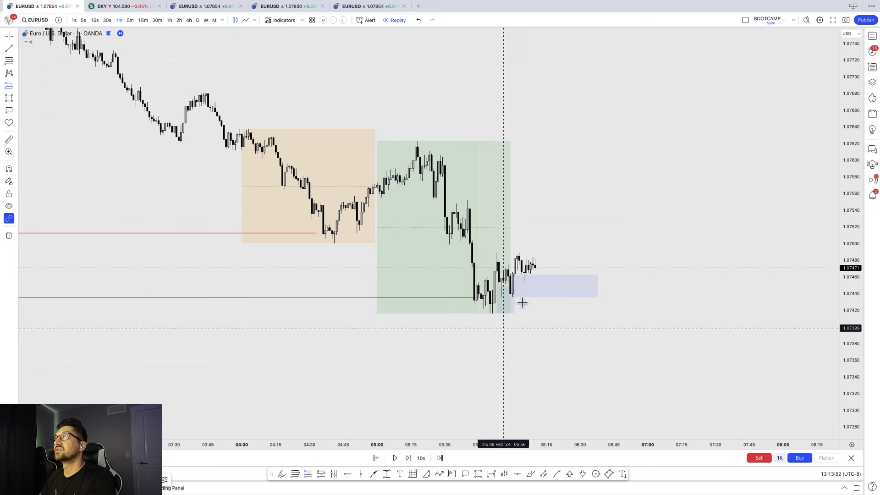
click(406, 458)
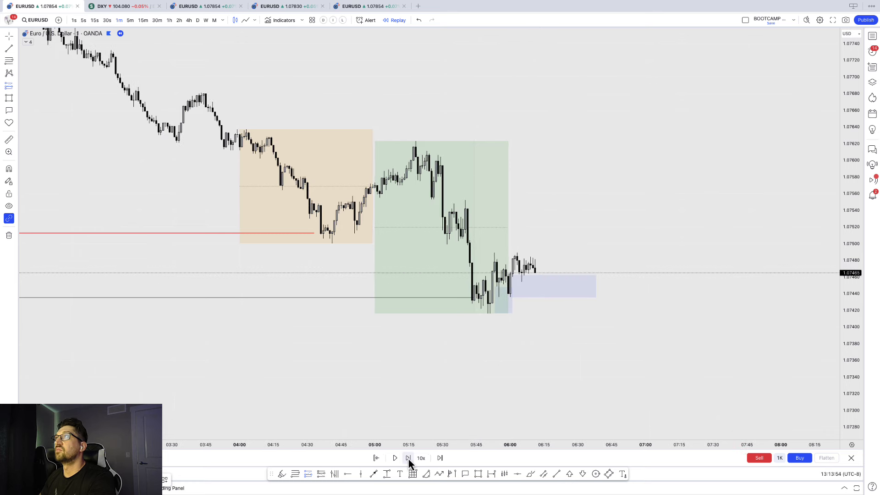
Advance one bar and place a long position with stop near 1.07421 and target near 1.07624.
click(407, 457)
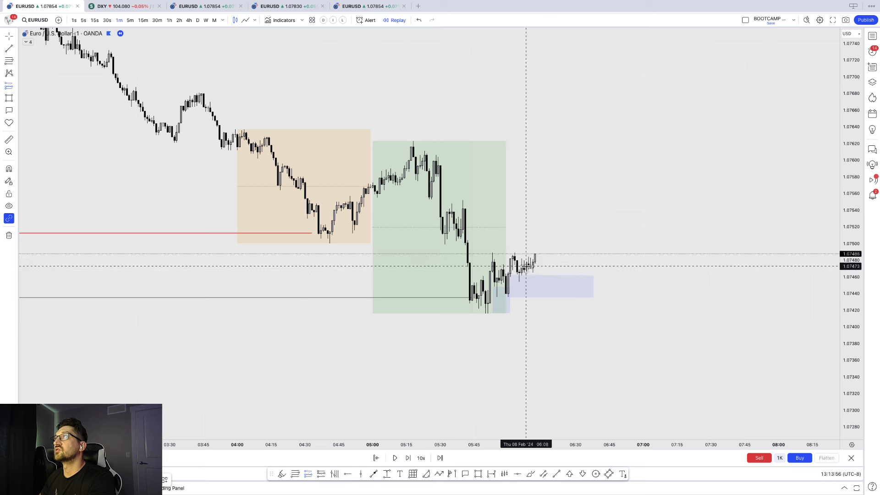
click(525, 263)
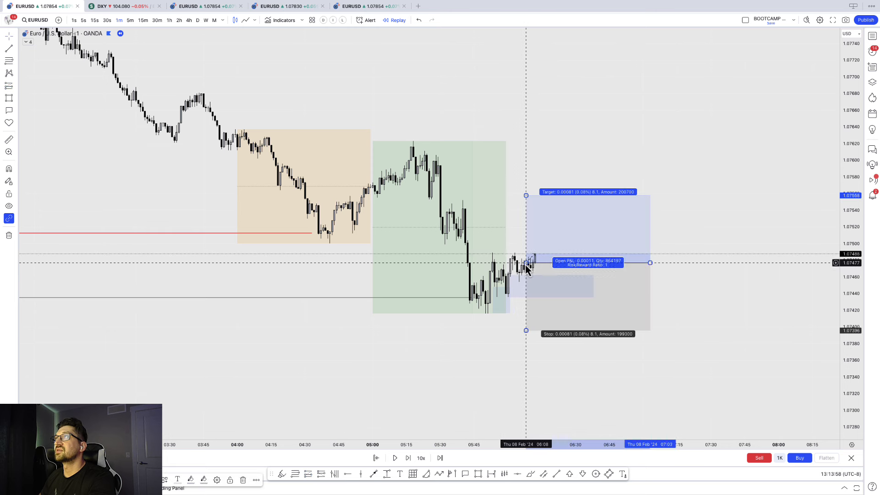
drag(526, 330, 525, 318)
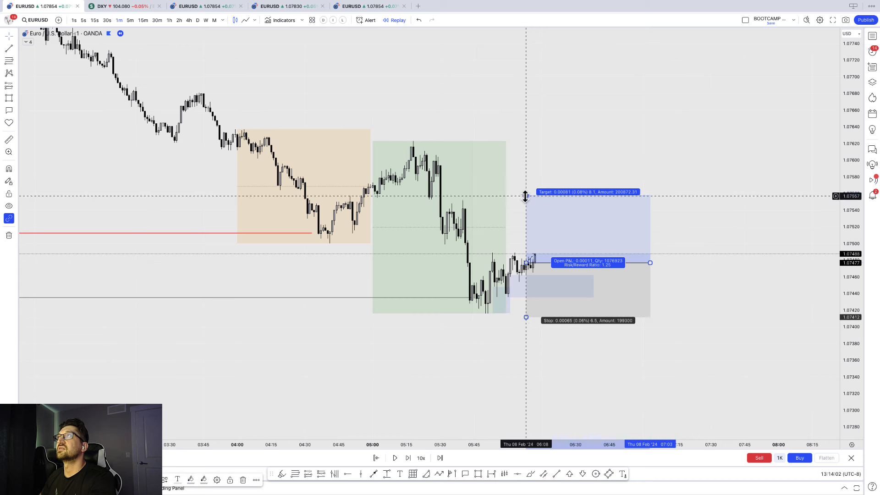
drag(525, 196, 526, 141)
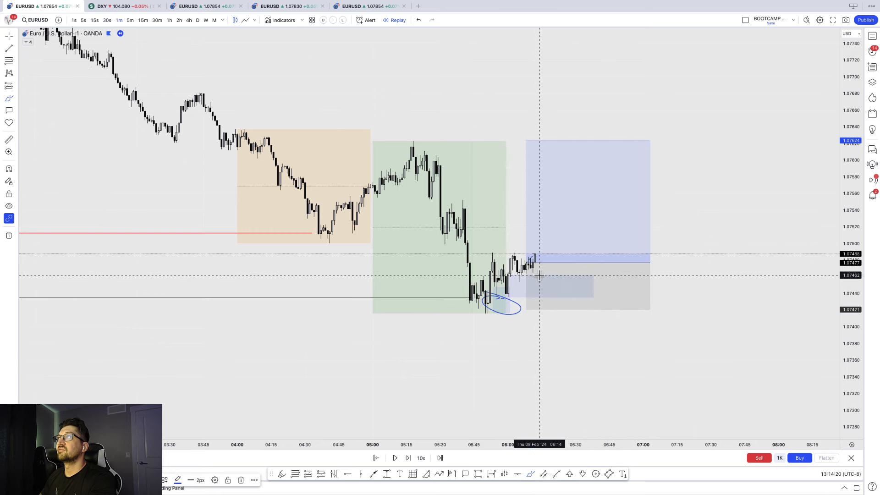
Sketch a brush stroke, check the 5-minute view, return to 1-minute, and start replay playback.
drag(522, 275, 555, 292)
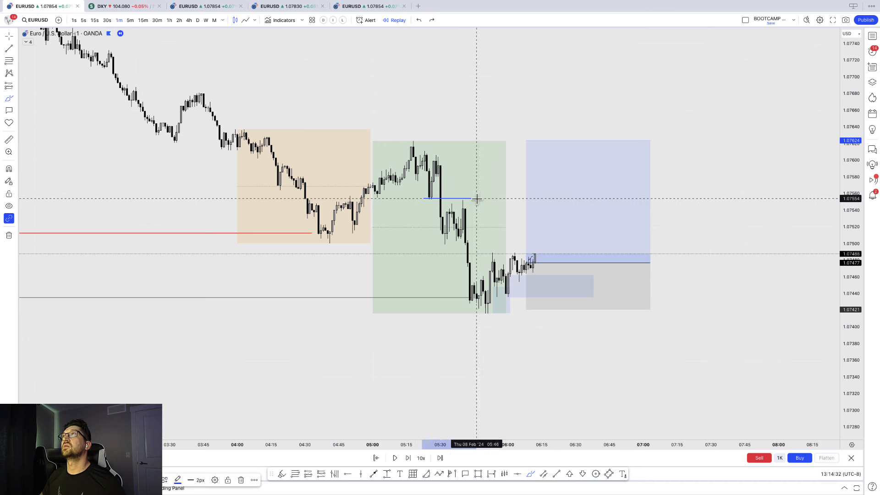
mouse_move(406, 134)
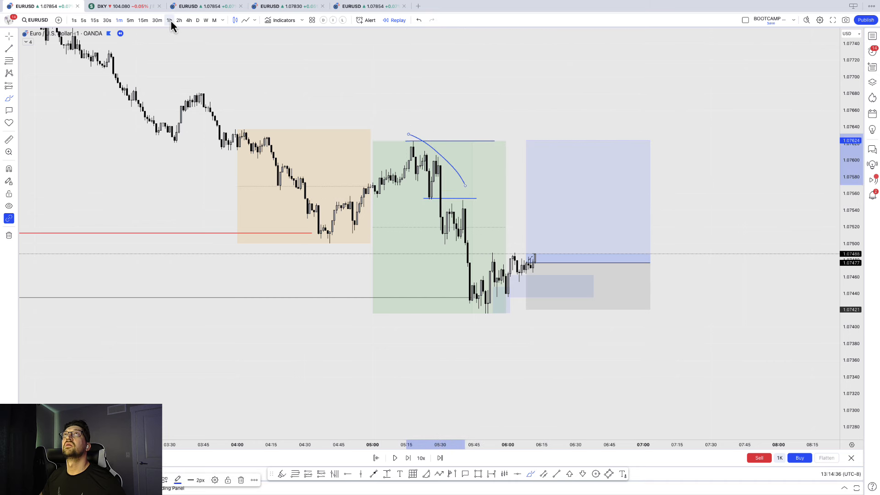
click(130, 21)
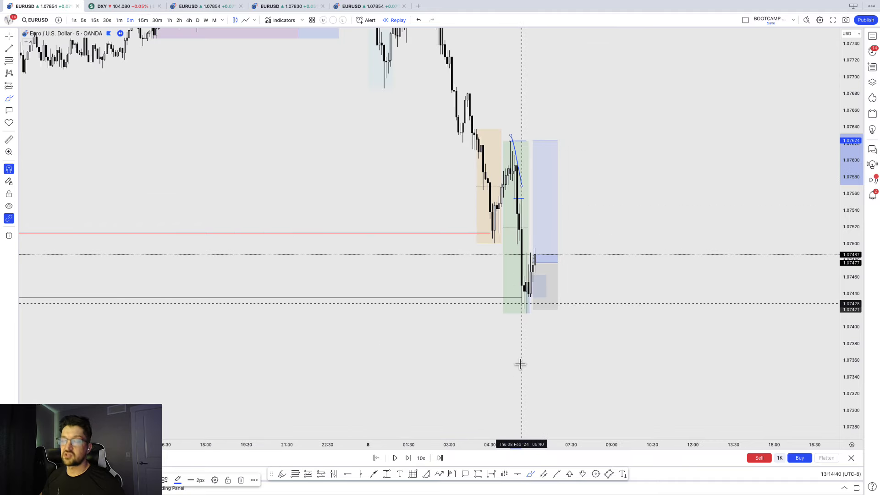
click(119, 20)
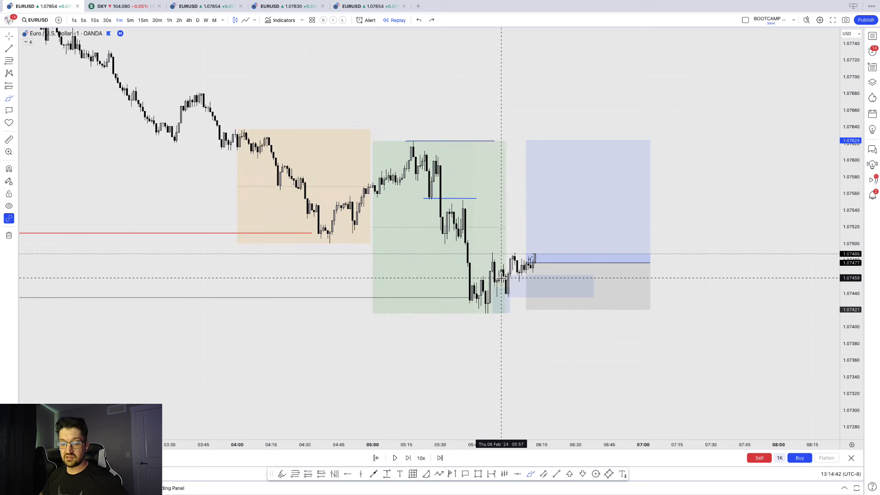
mouse_move(477, 206)
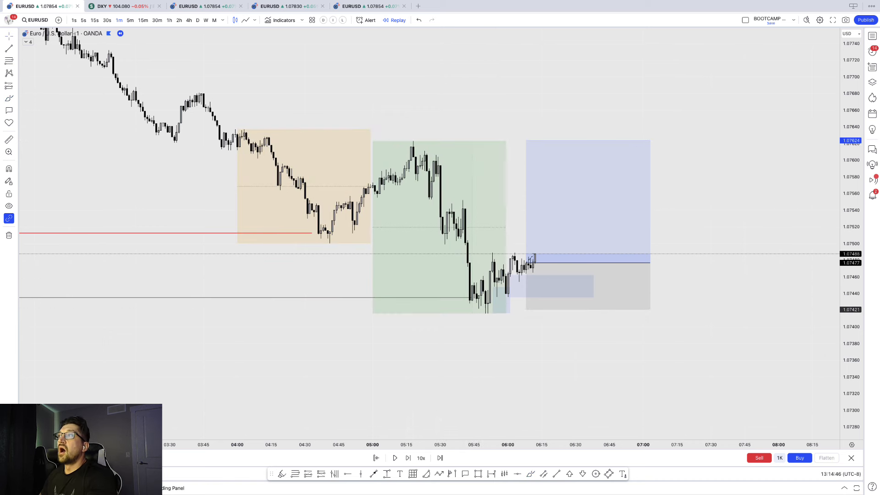
mouse_move(471, 234)
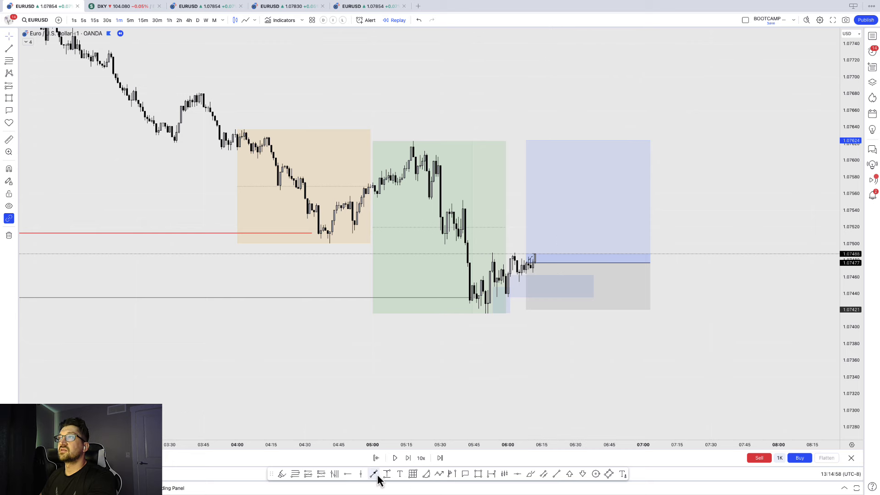
click(395, 458)
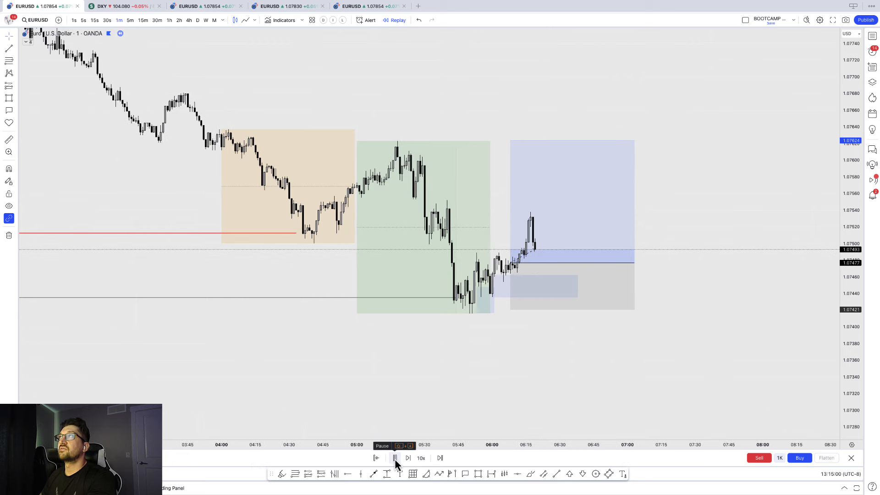
Toggle replay Play/Pause so candles rally through the long position's profit target.
click(394, 458)
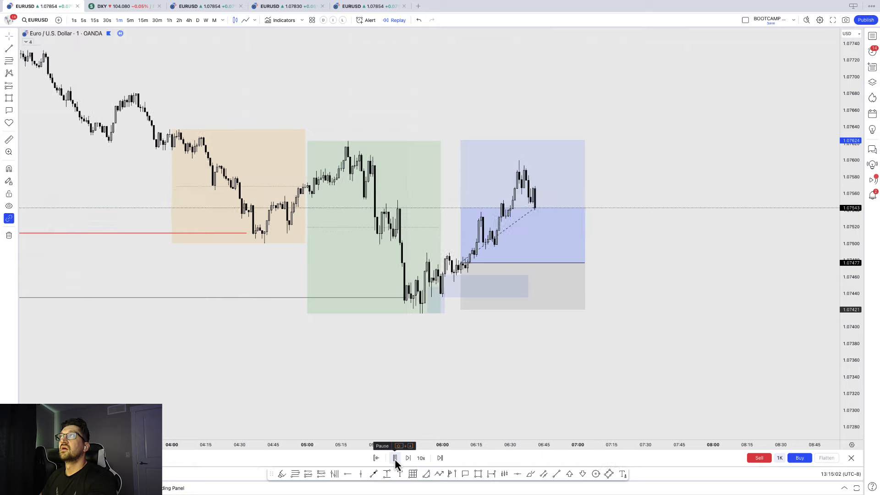
click(395, 457)
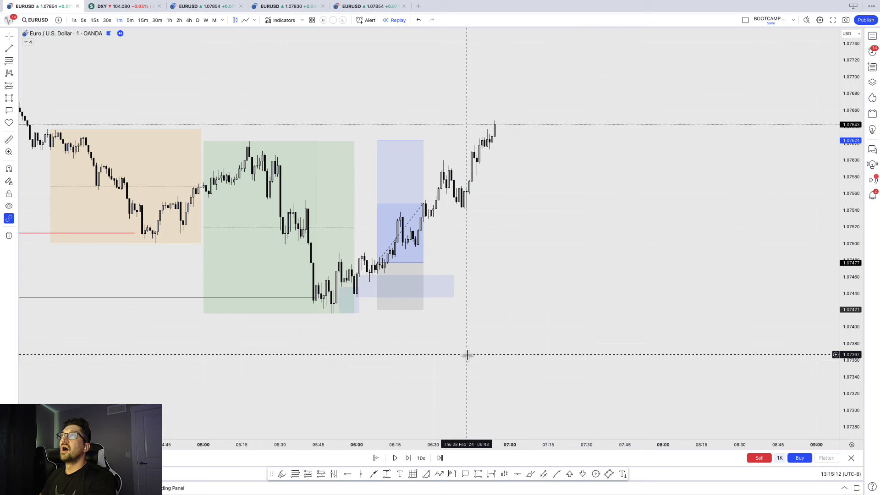
mouse_move(340, 224)
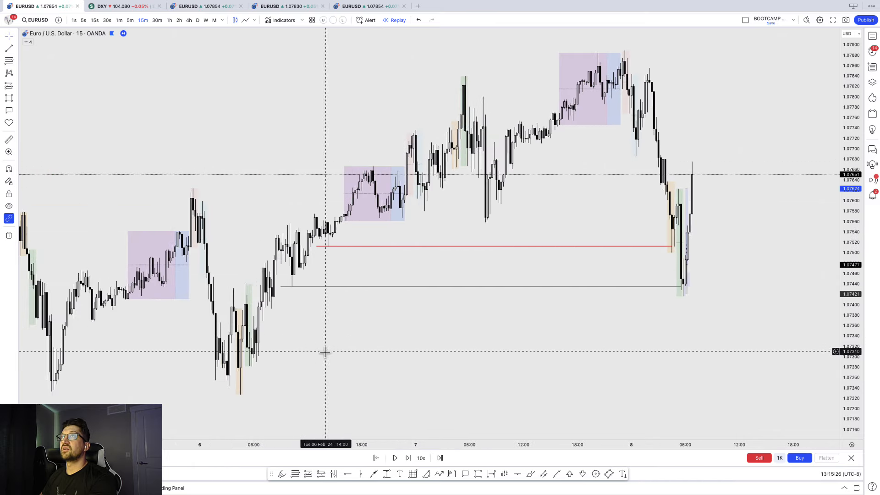
mouse_move(299, 253)
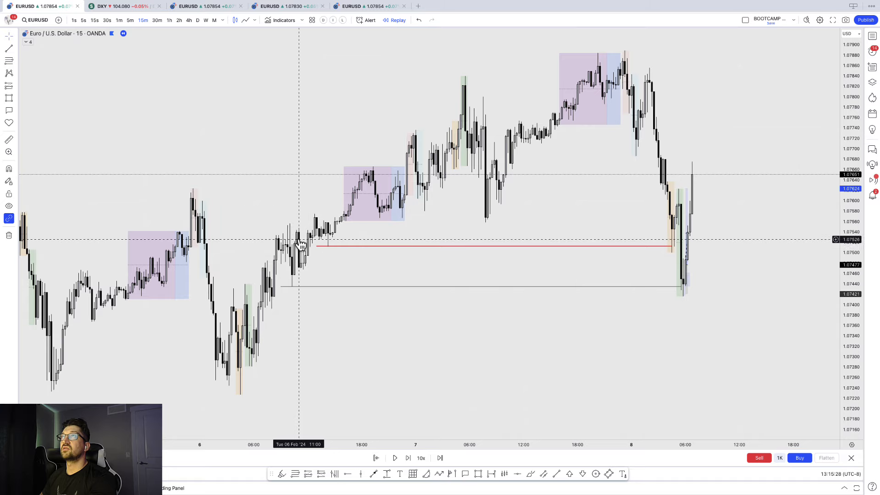
mouse_move(640, 397)
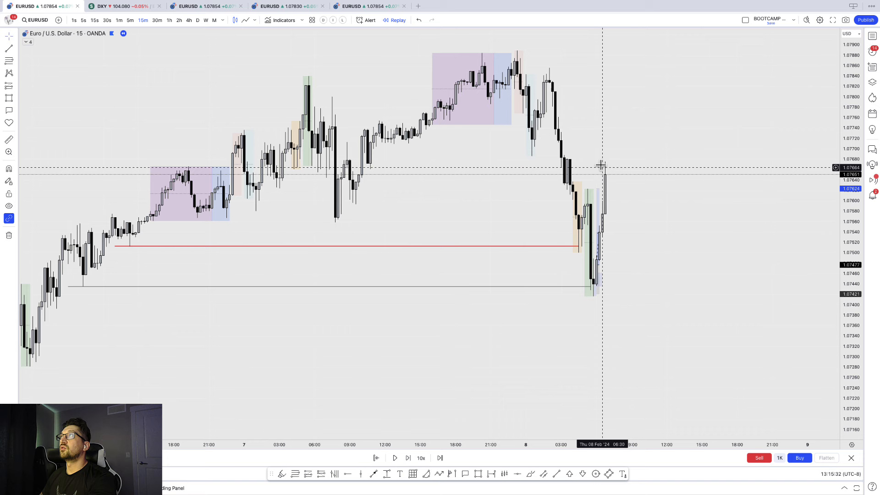
mouse_move(659, 347)
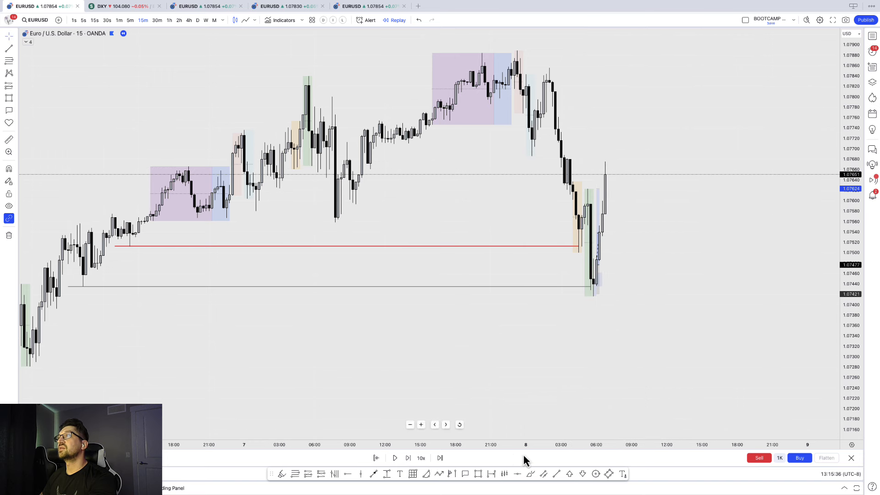
mouse_move(569, 249)
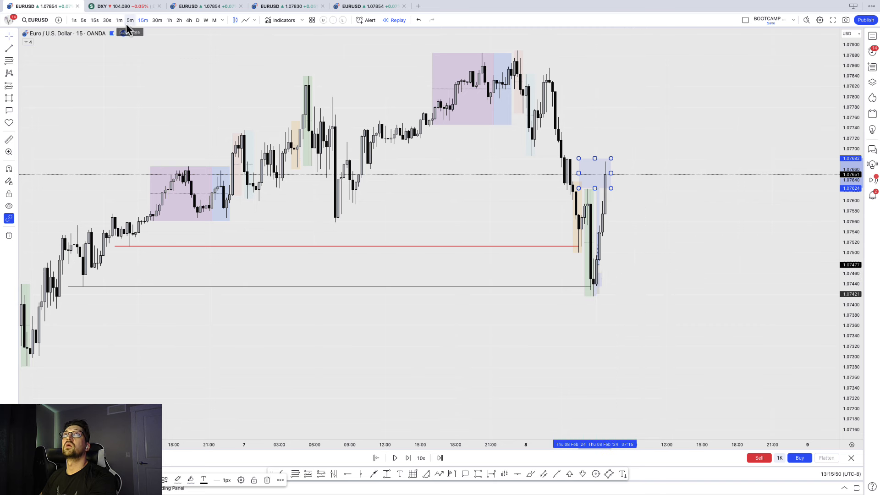
Switch between 5m and 1m, settle on 5m, and brush a rough price path.
click(131, 20)
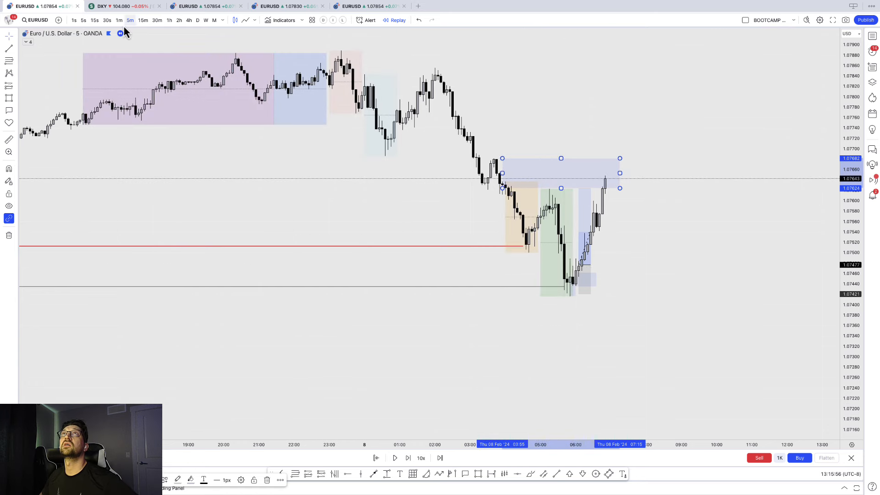
click(119, 20)
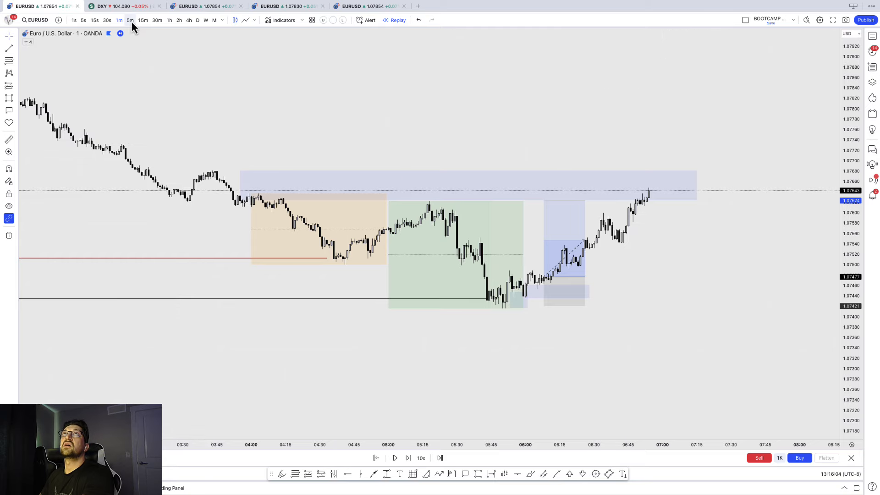
click(130, 20)
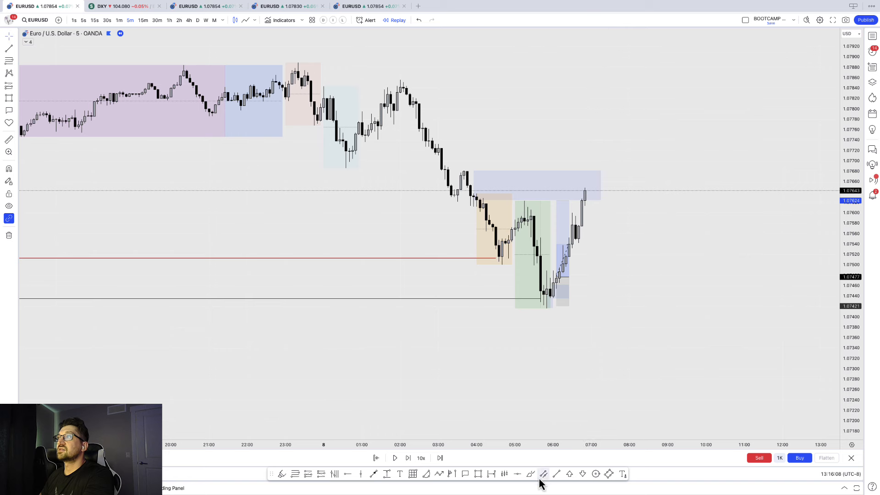
click(544, 474)
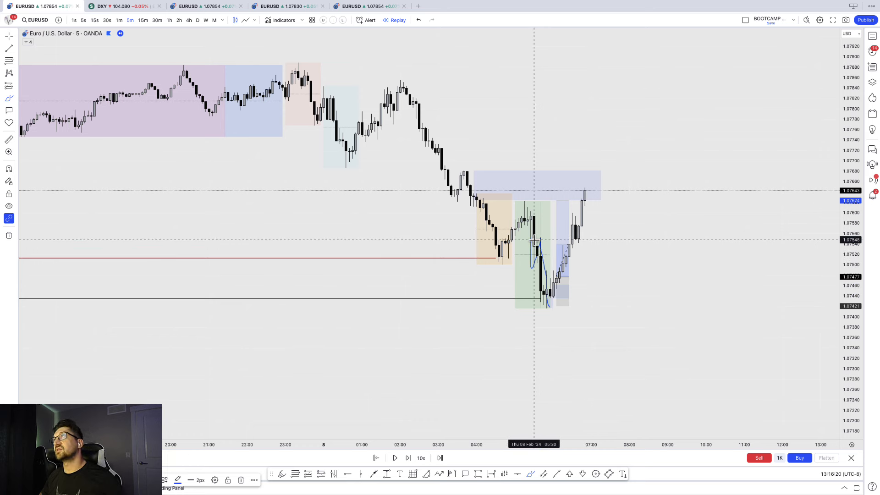
drag(536, 242, 592, 242)
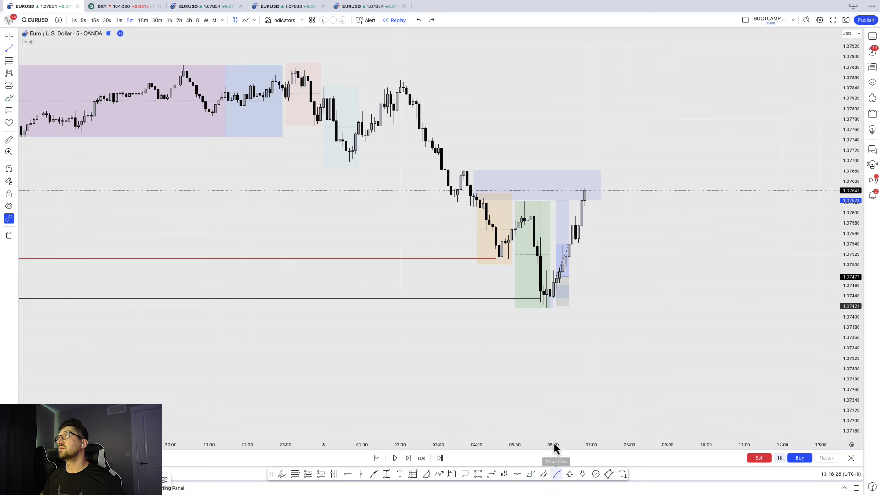
mouse_move(536, 238)
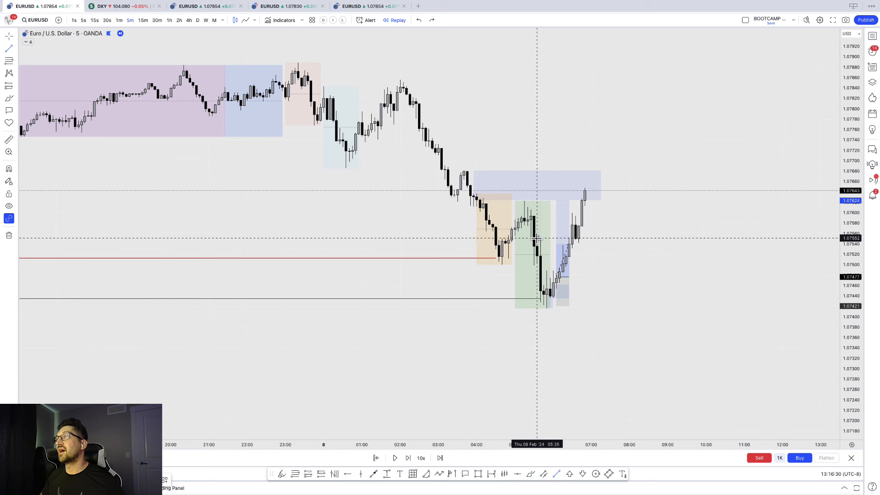
Draw two short horizontal lines below the recent high, labelled OTZ and Lit.
drag(537, 239, 572, 239)
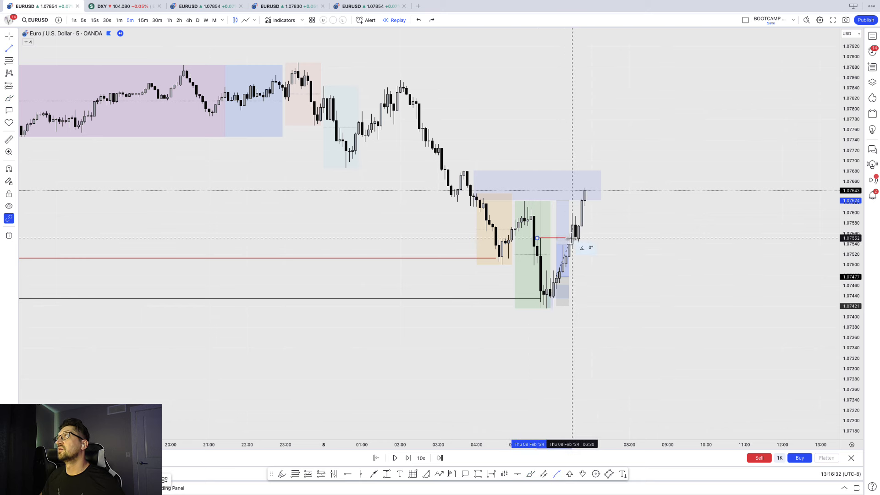
right_click(567, 241)
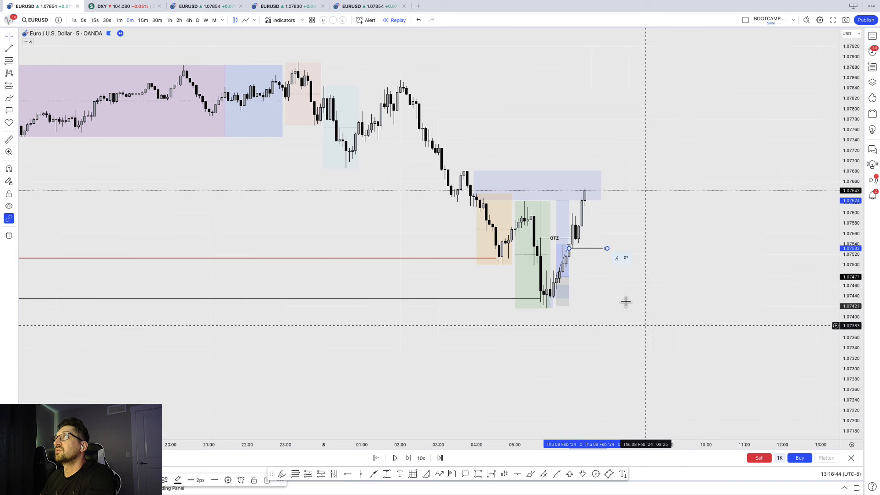
right_click(606, 247)
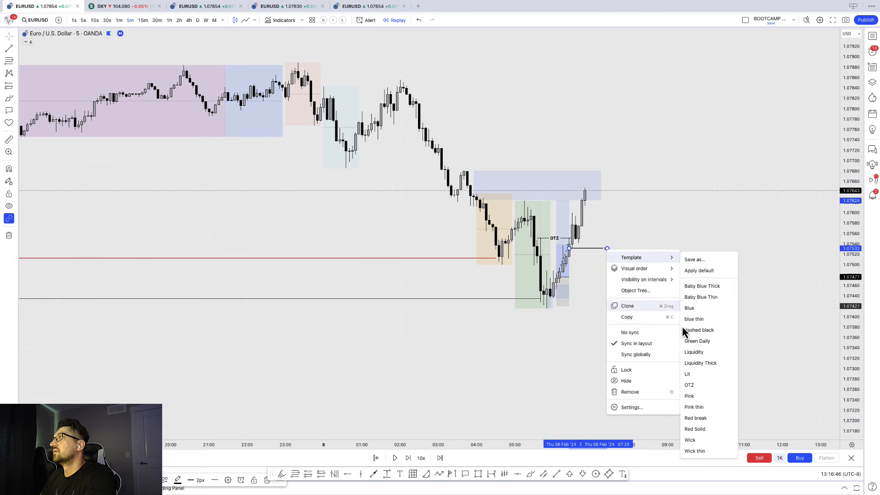
mouse_move(730, 374)
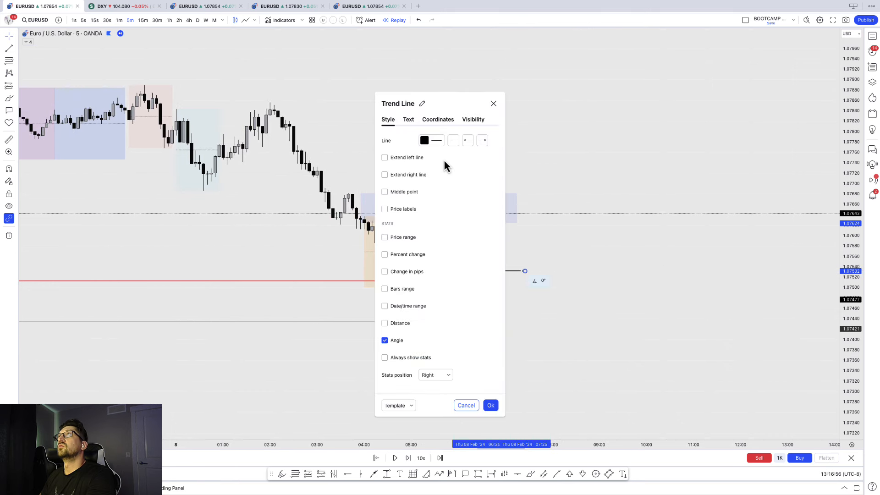
click(408, 119)
text(LH)
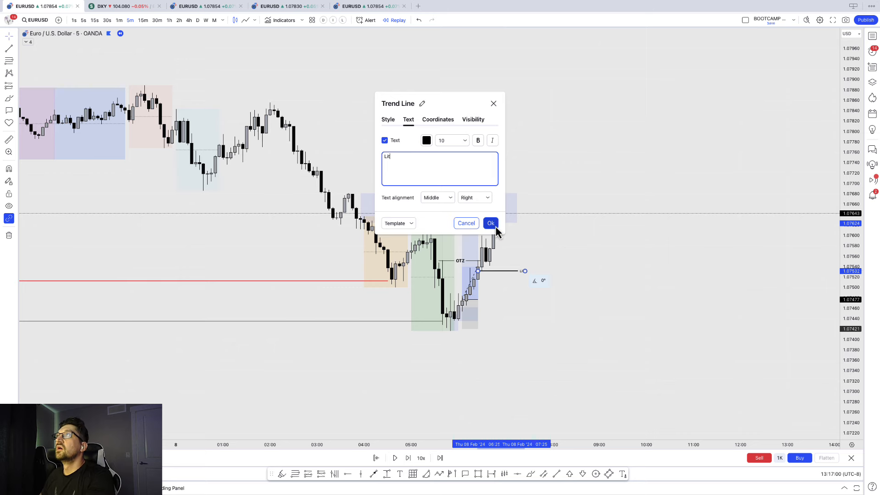
click(491, 223)
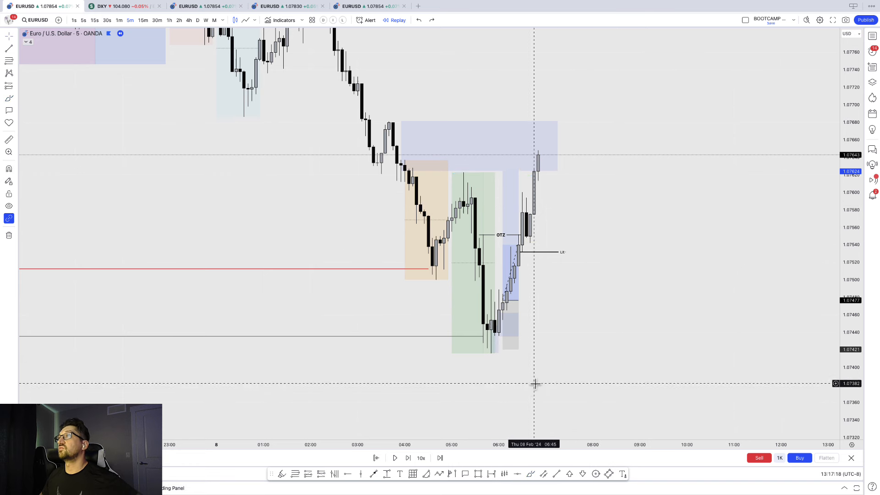
mouse_move(536, 231)
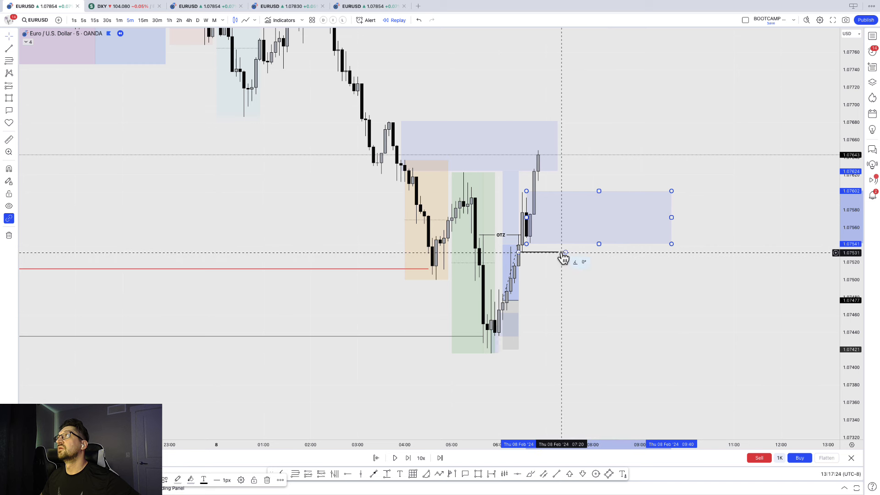
Set the Lit line's label text size to 16.
click(464, 232)
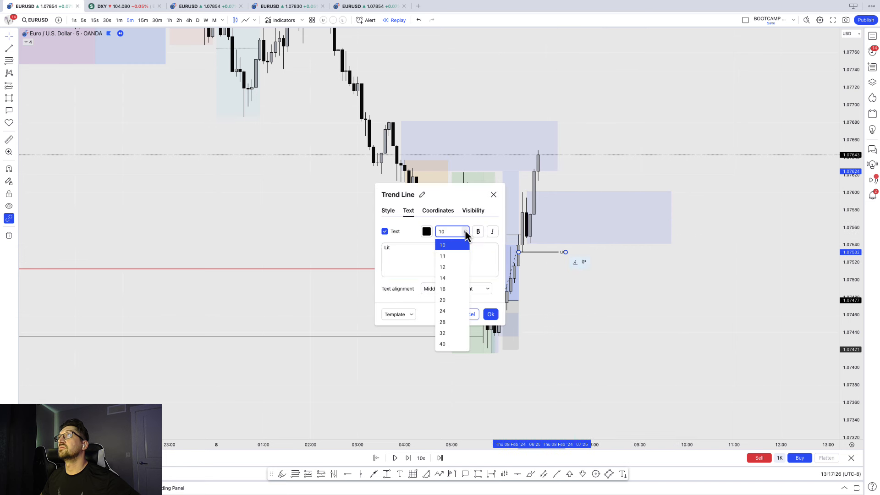
click(442, 289)
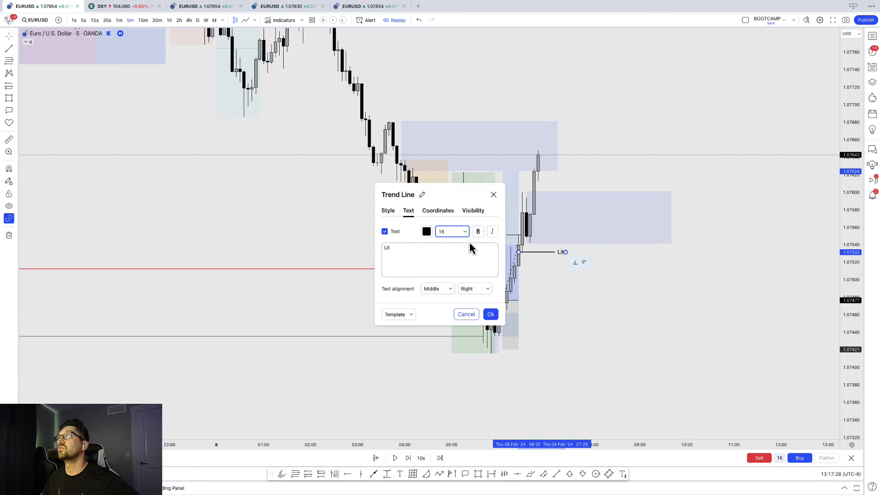
click(490, 314)
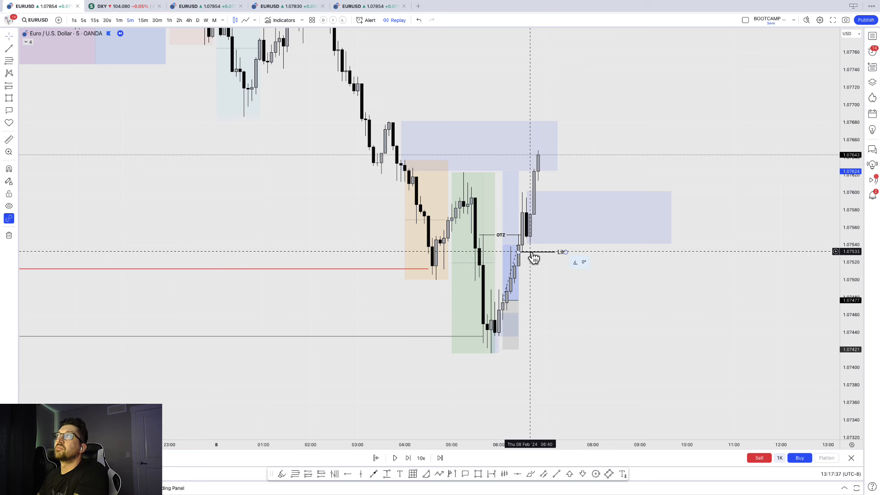
Reposition the Lit line near the latest candles and advance the replay.
drag(530, 256, 459, 368)
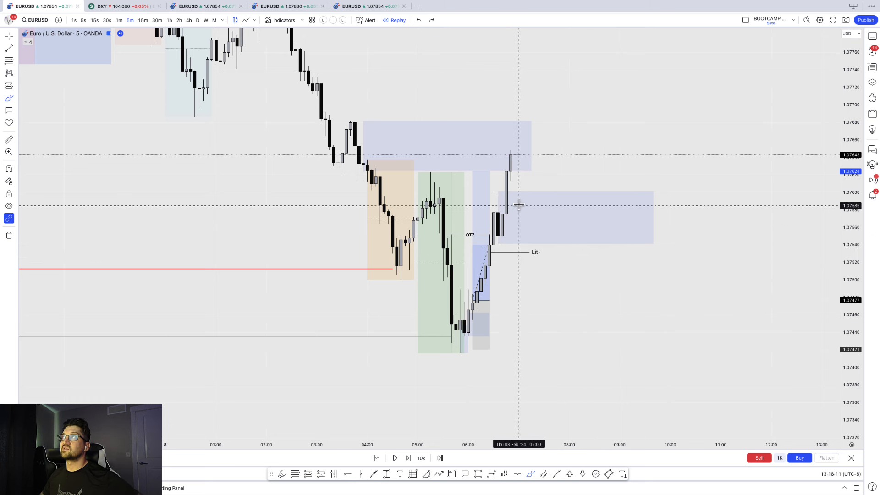
drag(520, 193, 498, 270)
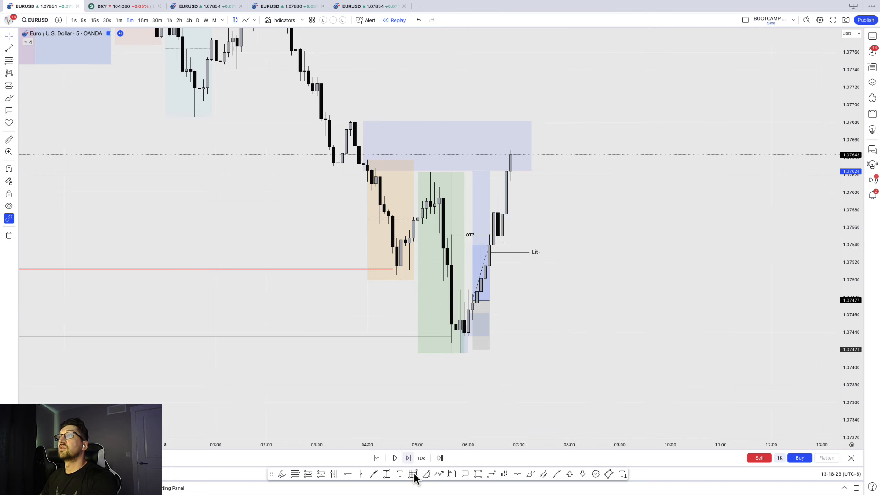
click(408, 458)
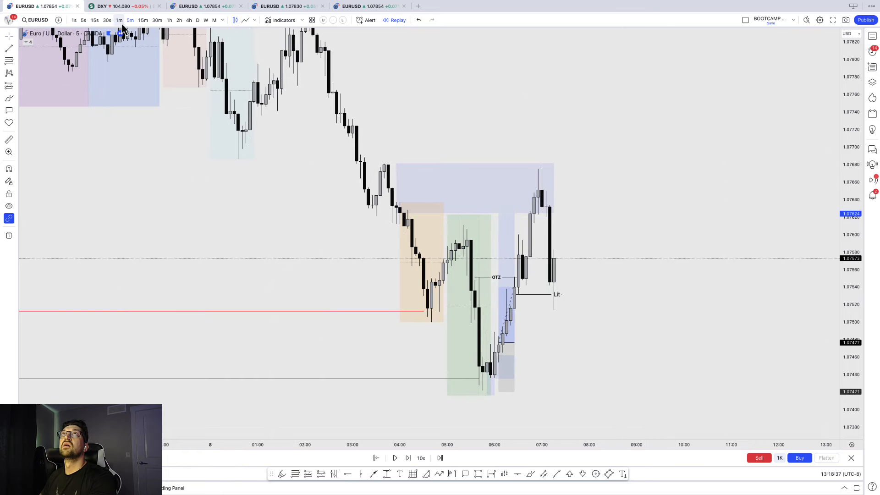
On the 1-minute chart, raise the long position's profit target and erase the blue circles.
click(119, 20)
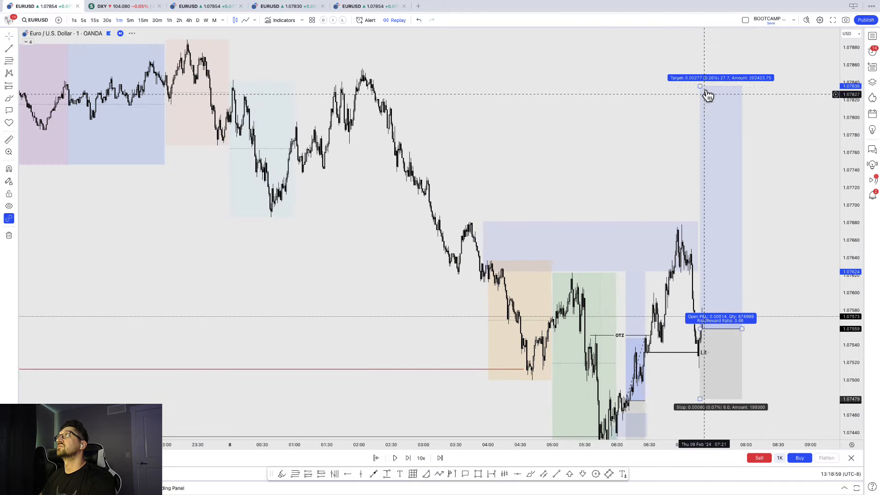
drag(700, 85, 700, 40)
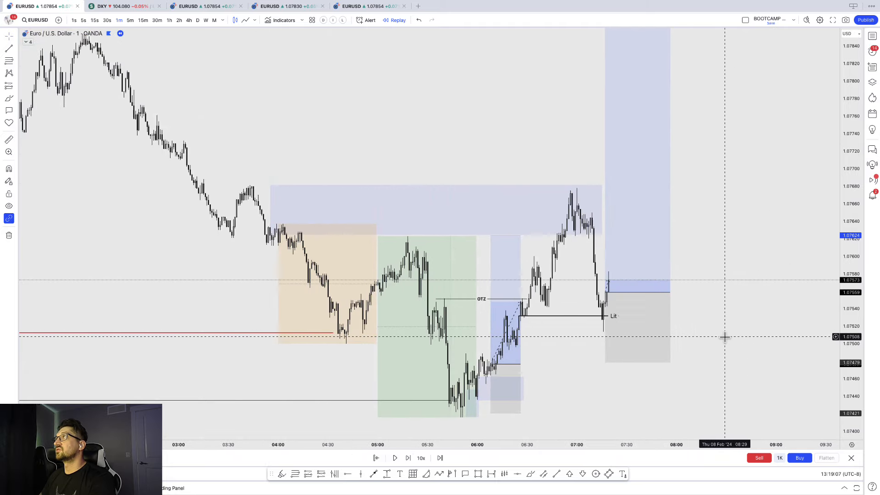
drag(724, 337, 549, 330)
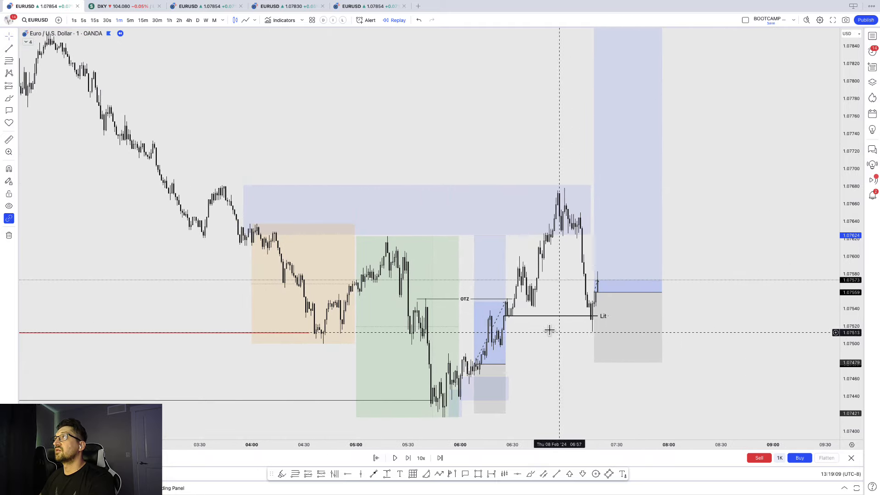
mouse_move(559, 346)
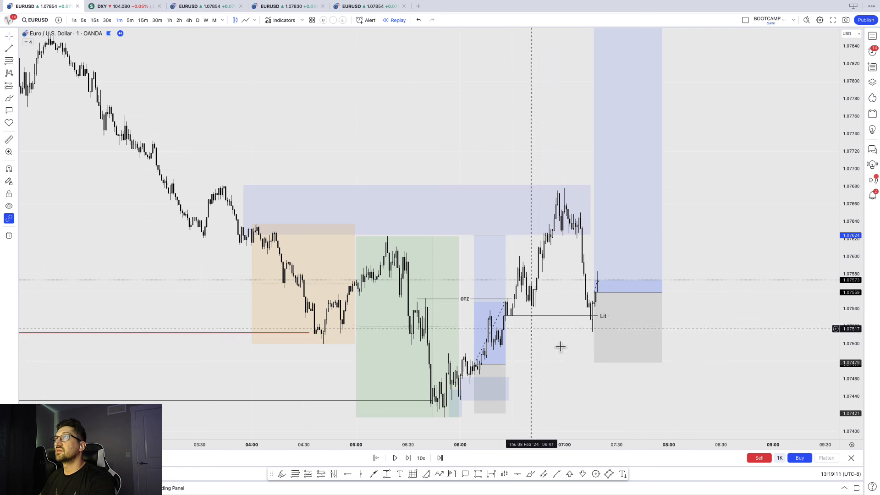
mouse_move(576, 434)
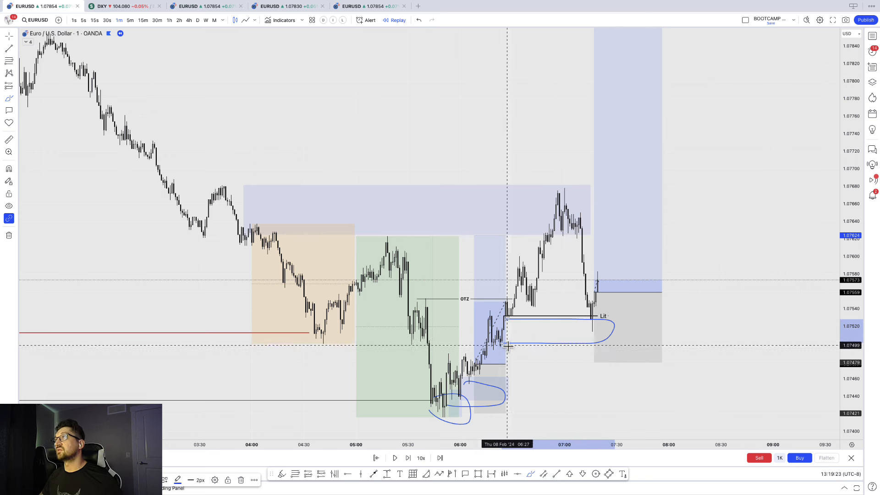
drag(507, 348, 615, 350)
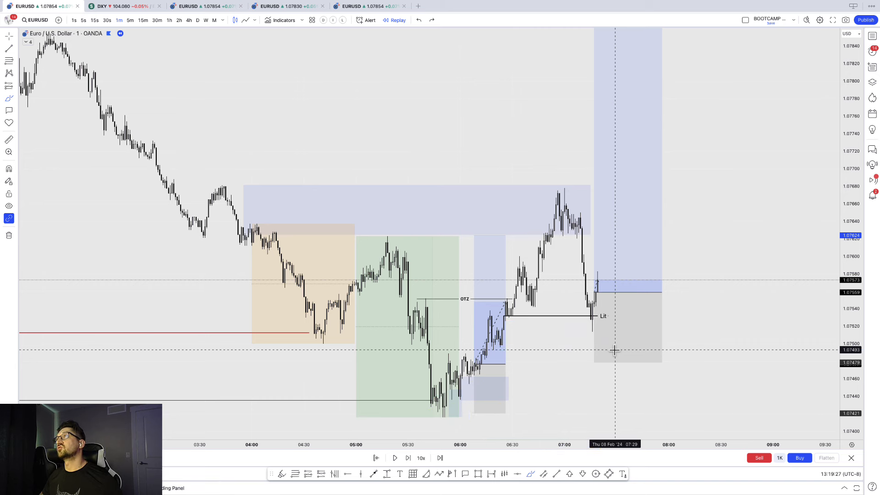
mouse_move(533, 367)
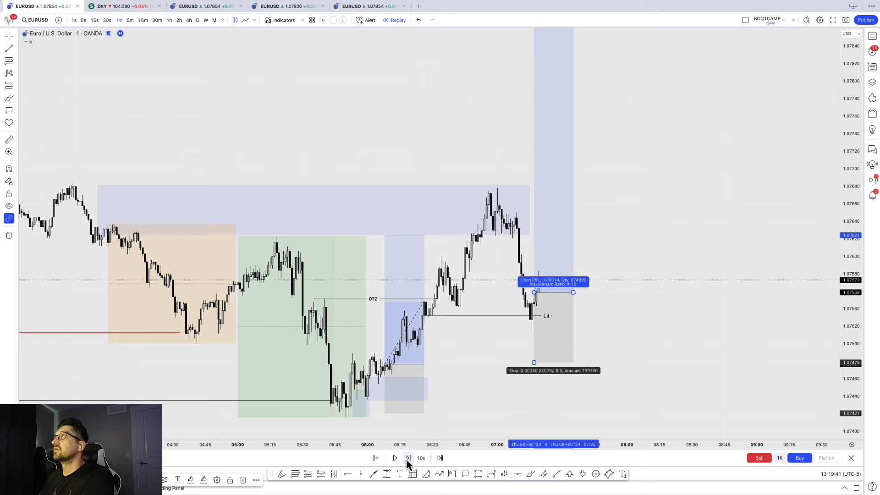
Advance the 1-minute replay by three candles.
click(407, 458)
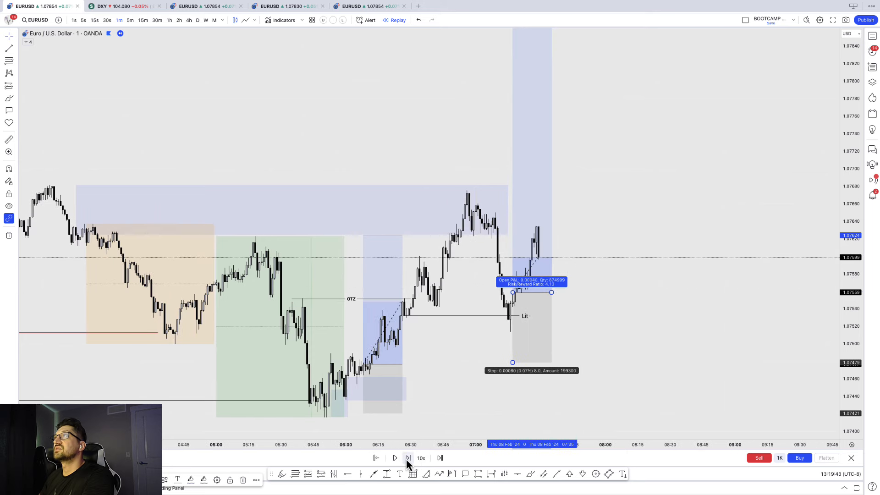
click(408, 458)
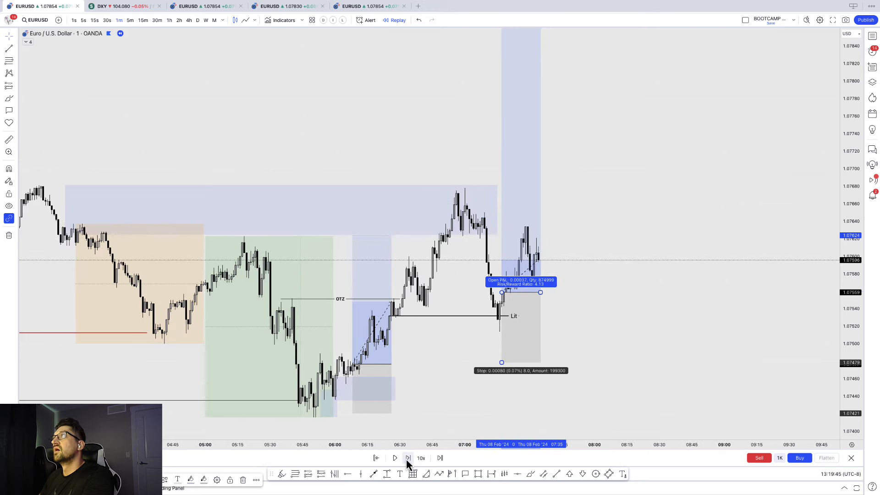
click(407, 458)
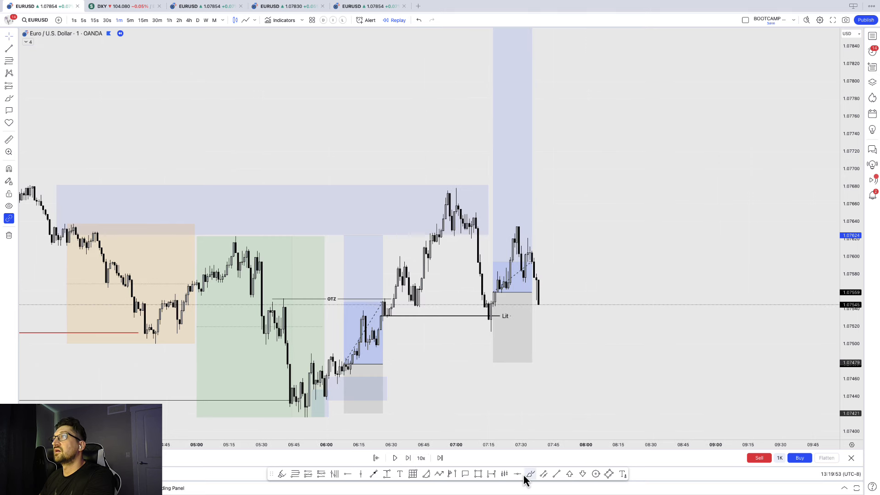
mouse_move(420, 311)
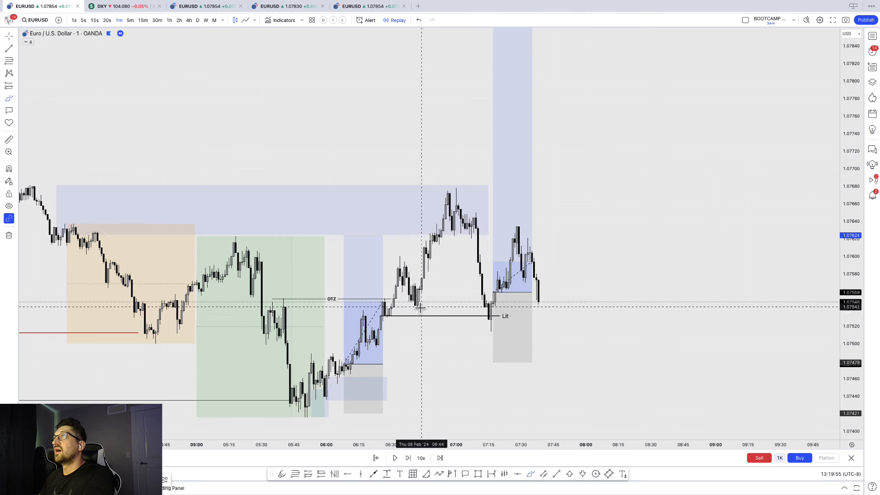
mouse_move(386, 317)
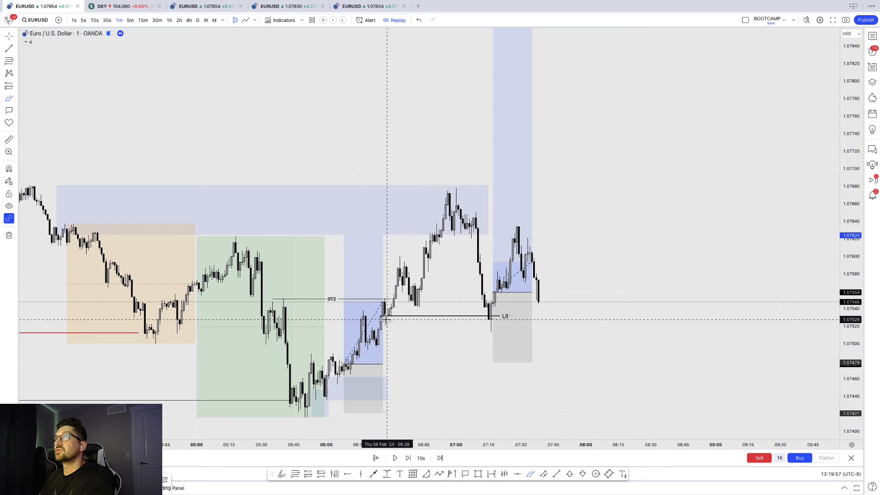
drag(382, 320, 491, 348)
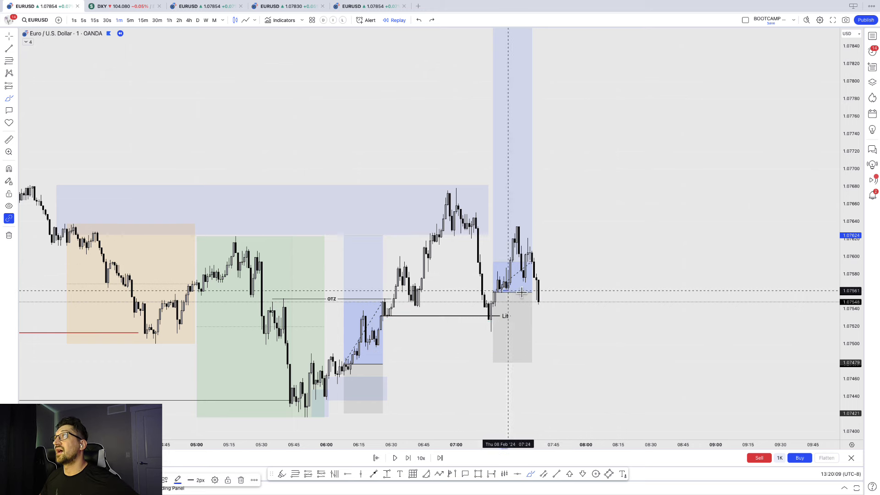
drag(497, 284, 552, 292)
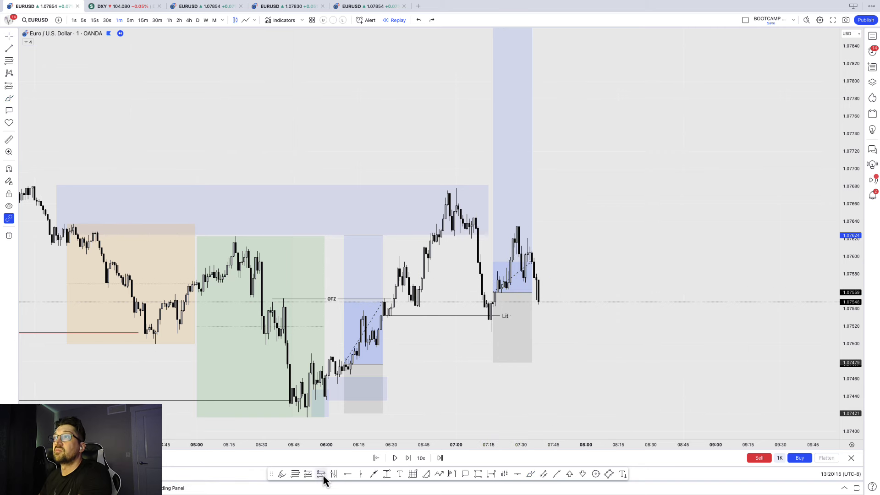
Place a short position at the latest candle with its target near 1.07445.
click(320, 474)
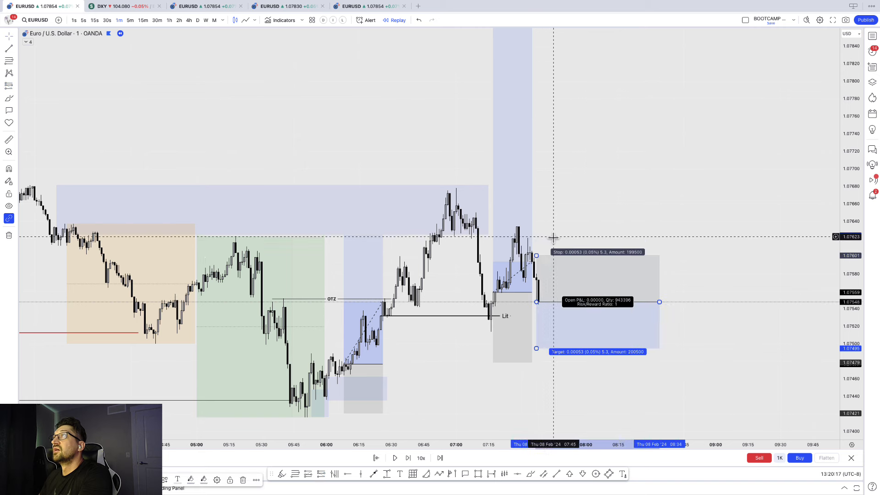
drag(536, 255, 535, 235)
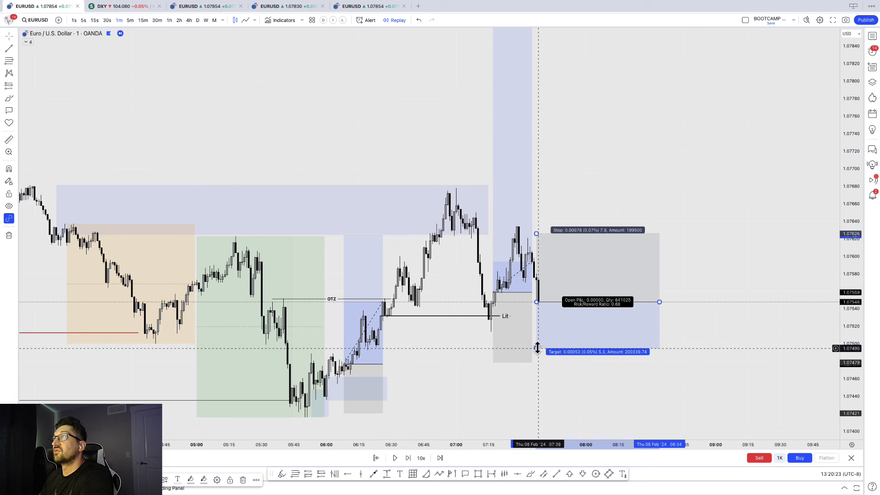
drag(535, 348, 536, 396)
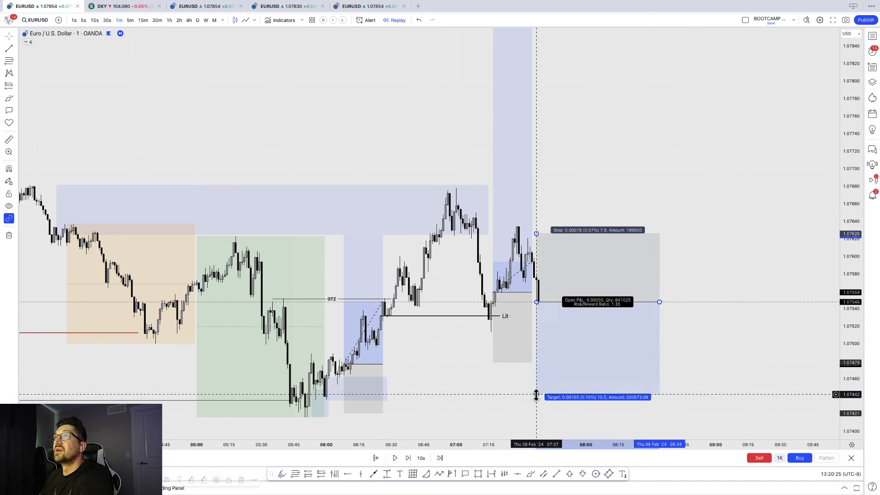
mouse_move(426, 321)
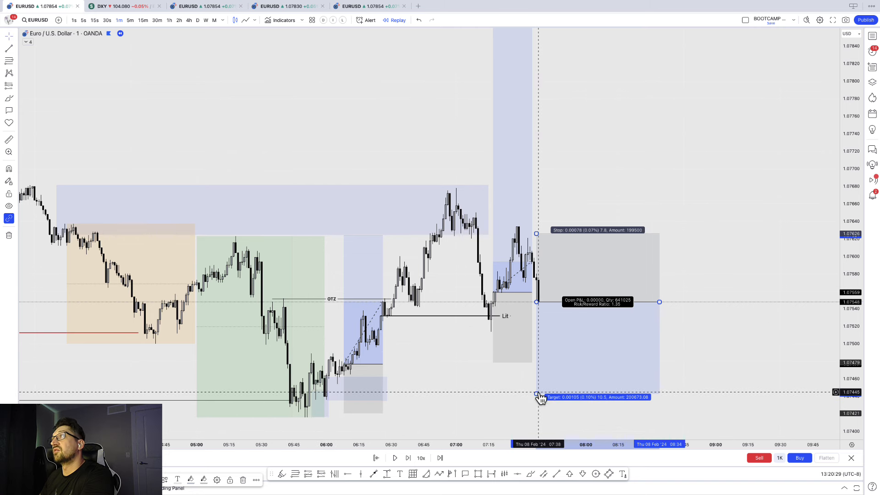
drag(537, 395, 558, 413)
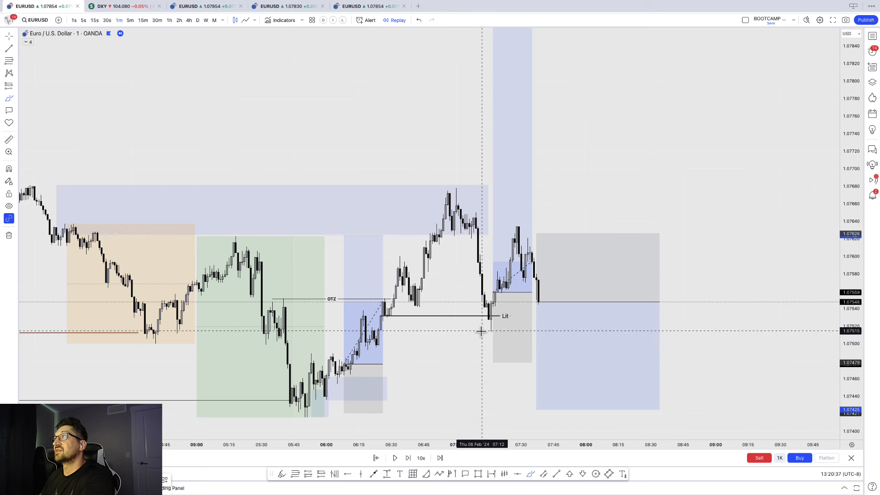
drag(484, 331, 696, 340)
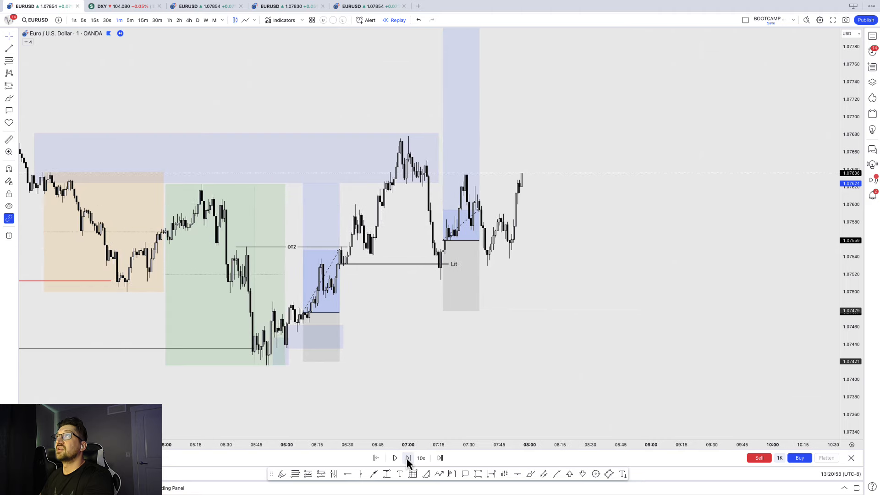
Step the replay one candle, sketch a rising curve, then switch to 15-minute candles.
click(407, 458)
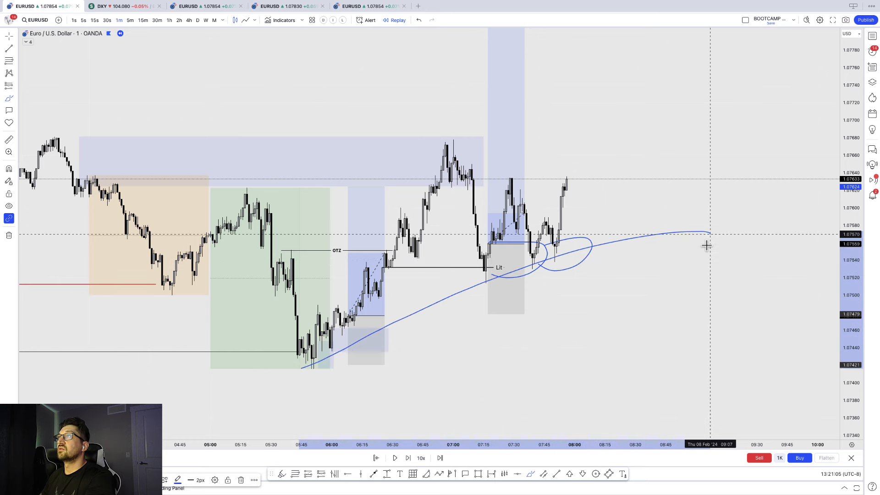
drag(707, 232, 283, 371)
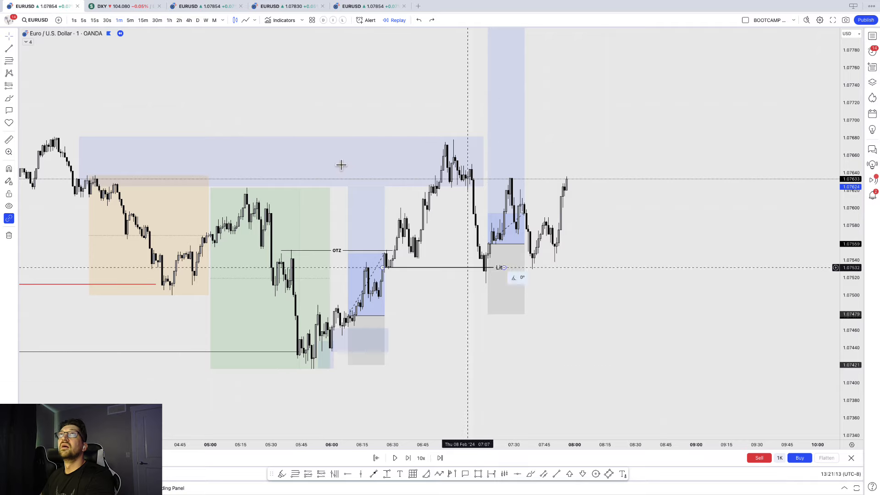
click(143, 20)
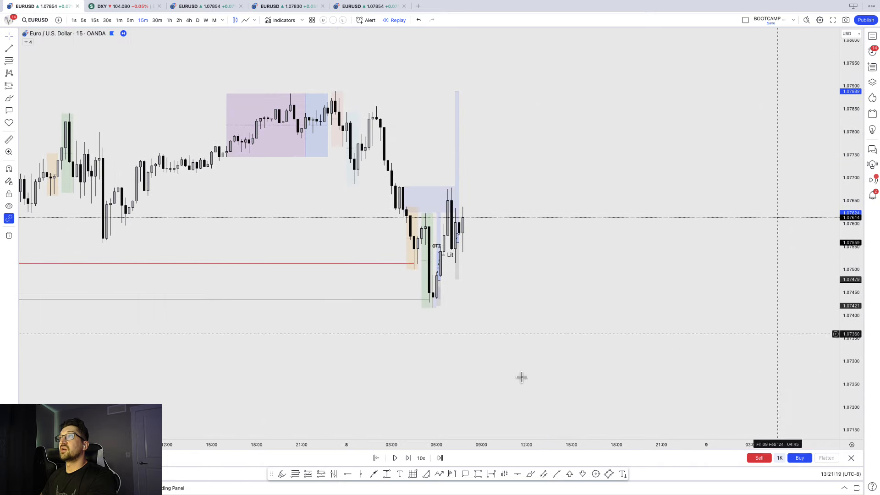
Mark the Feb 9 lows with a horizontal level and liquidity box, and stretch the long position.
click(395, 458)
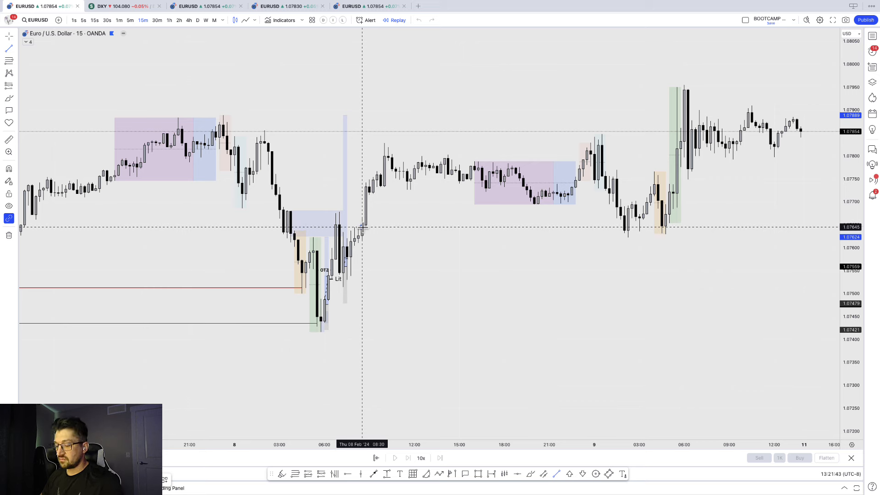
drag(365, 227, 721, 228)
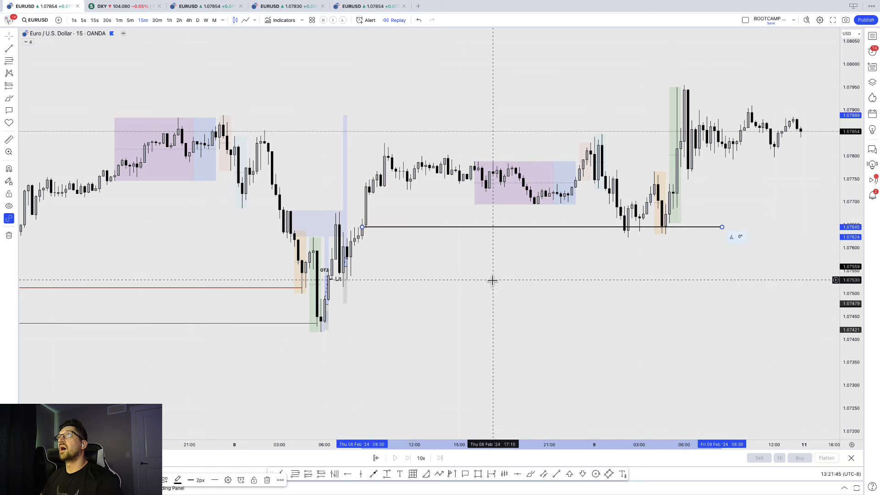
mouse_move(390, 280)
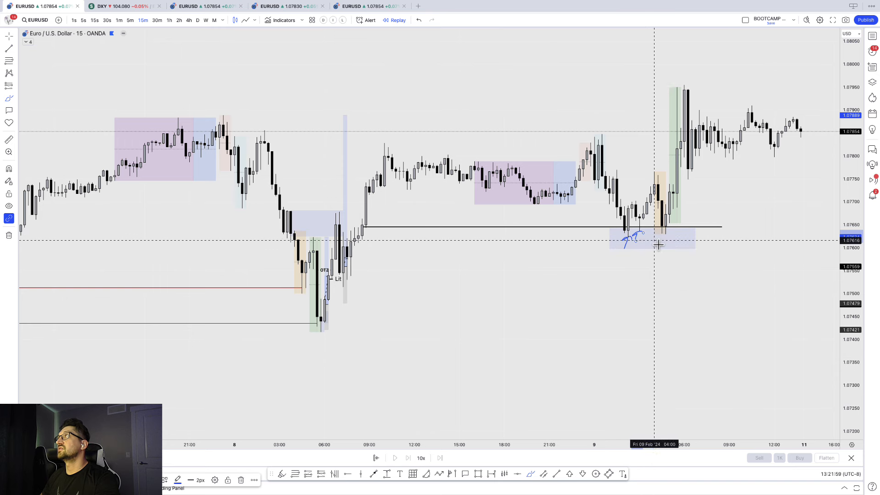
drag(651, 247, 667, 238)
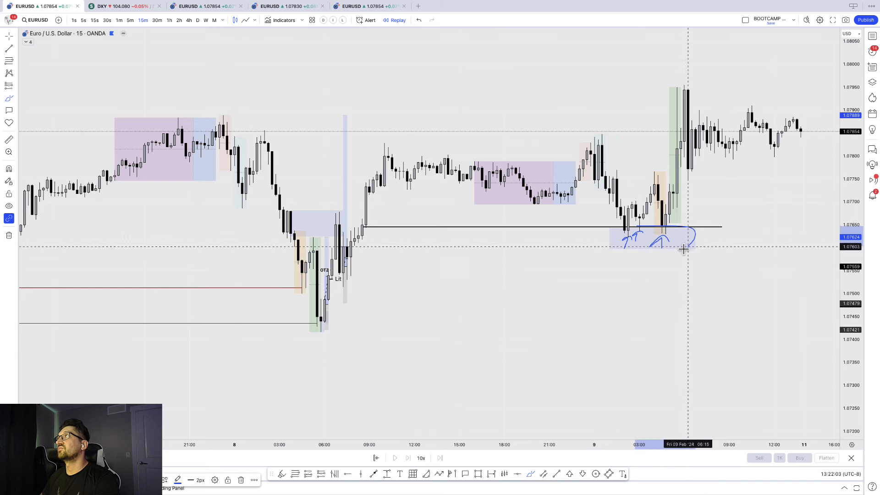
drag(609, 239, 687, 238)
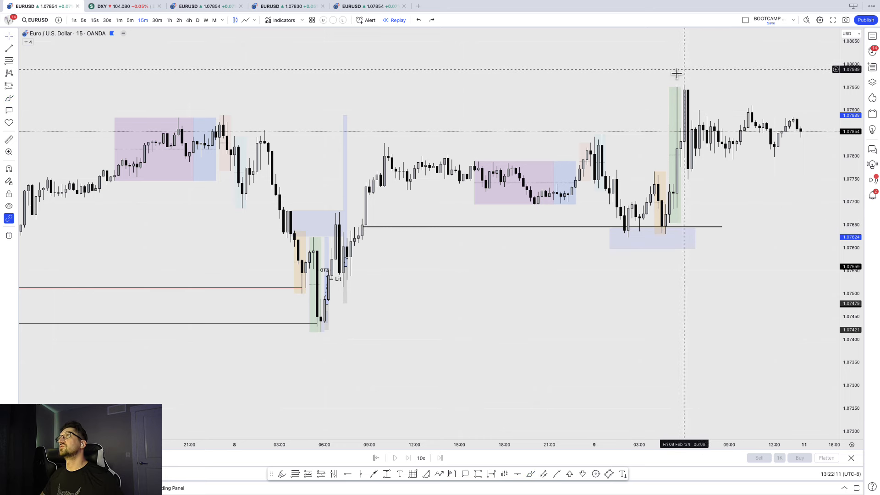
mouse_move(554, 203)
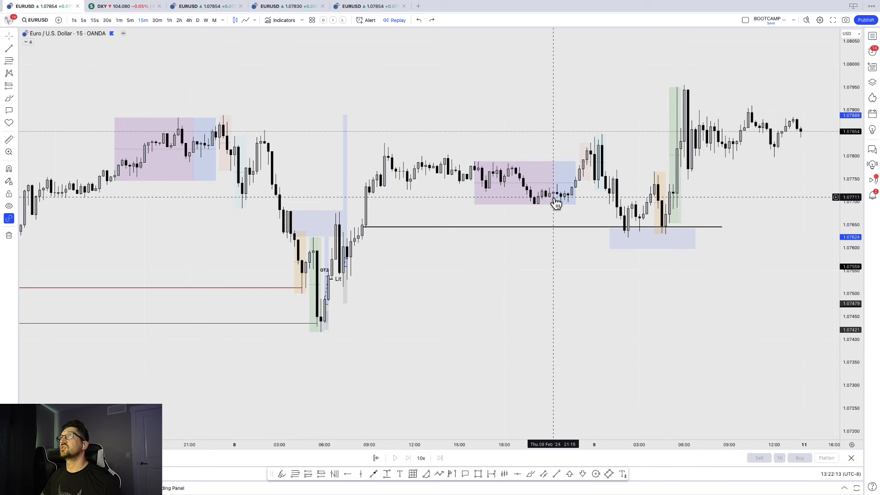
mouse_move(351, 269)
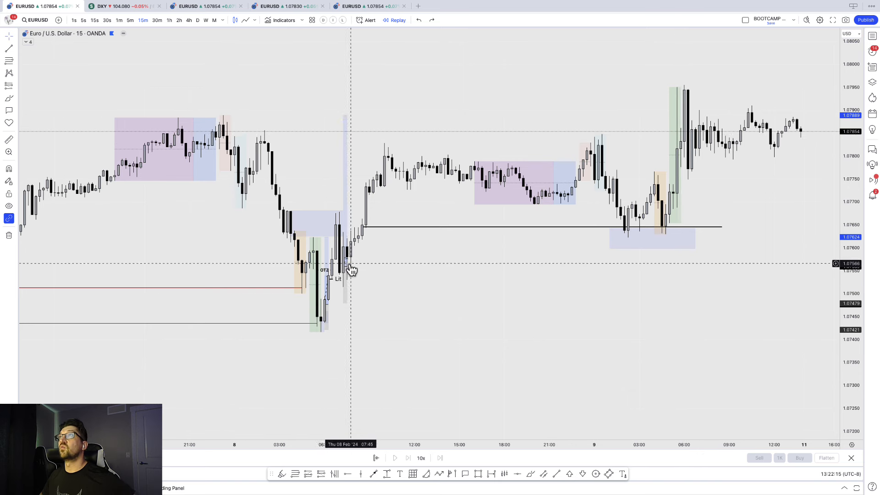
drag(343, 267, 739, 267)
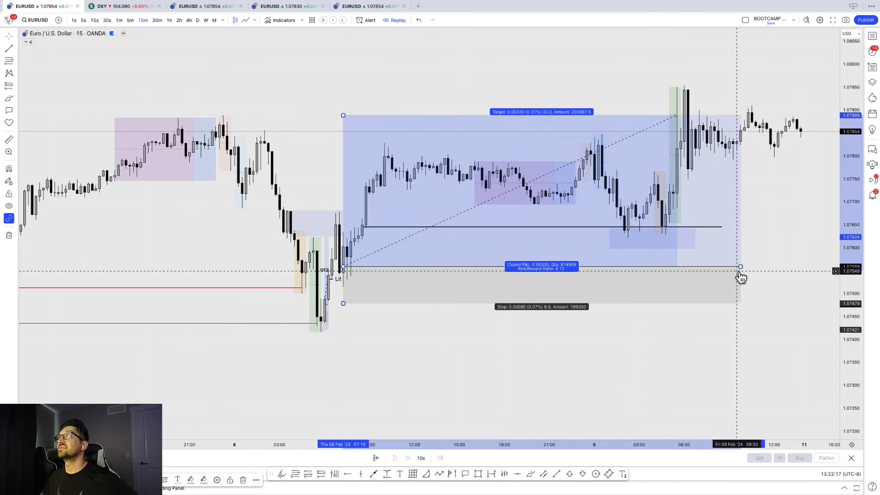